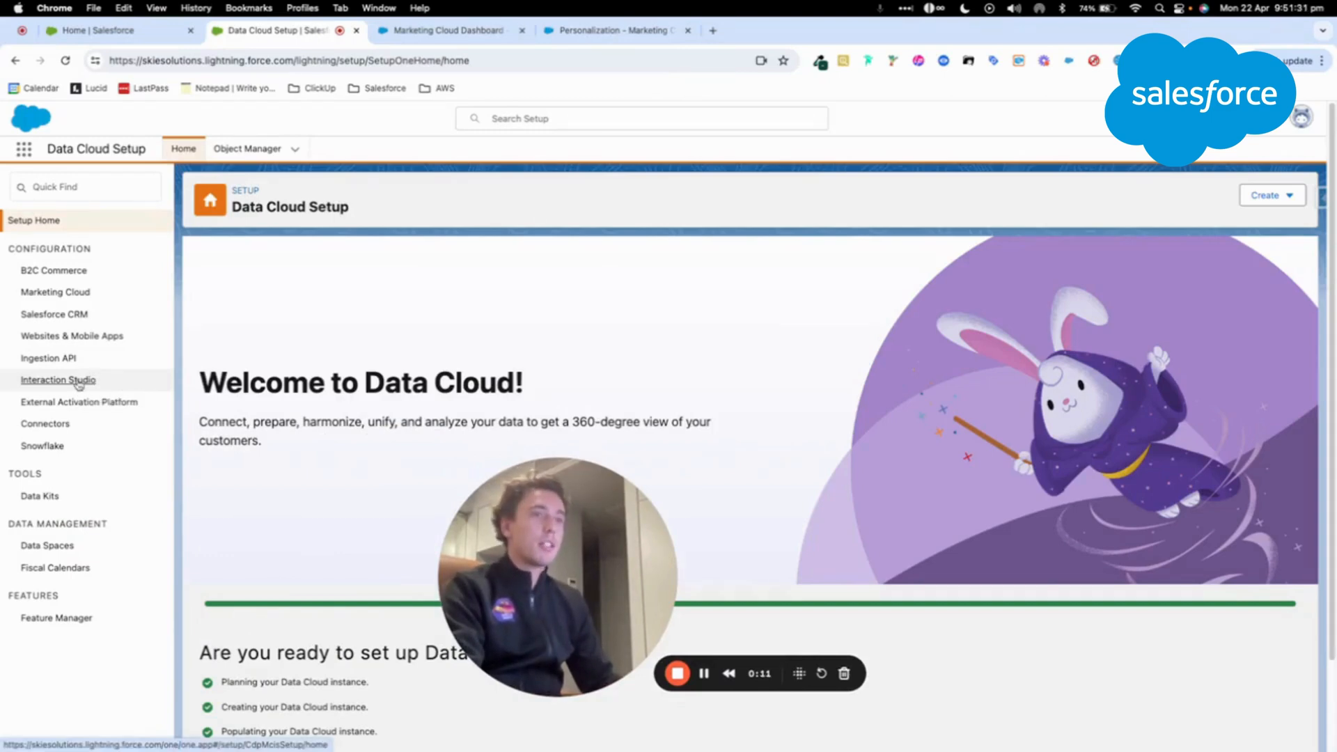
Connect the skiesolutions Interaction Studio account and allow Data Cloud access to Personalization data.
left_click(59, 378)
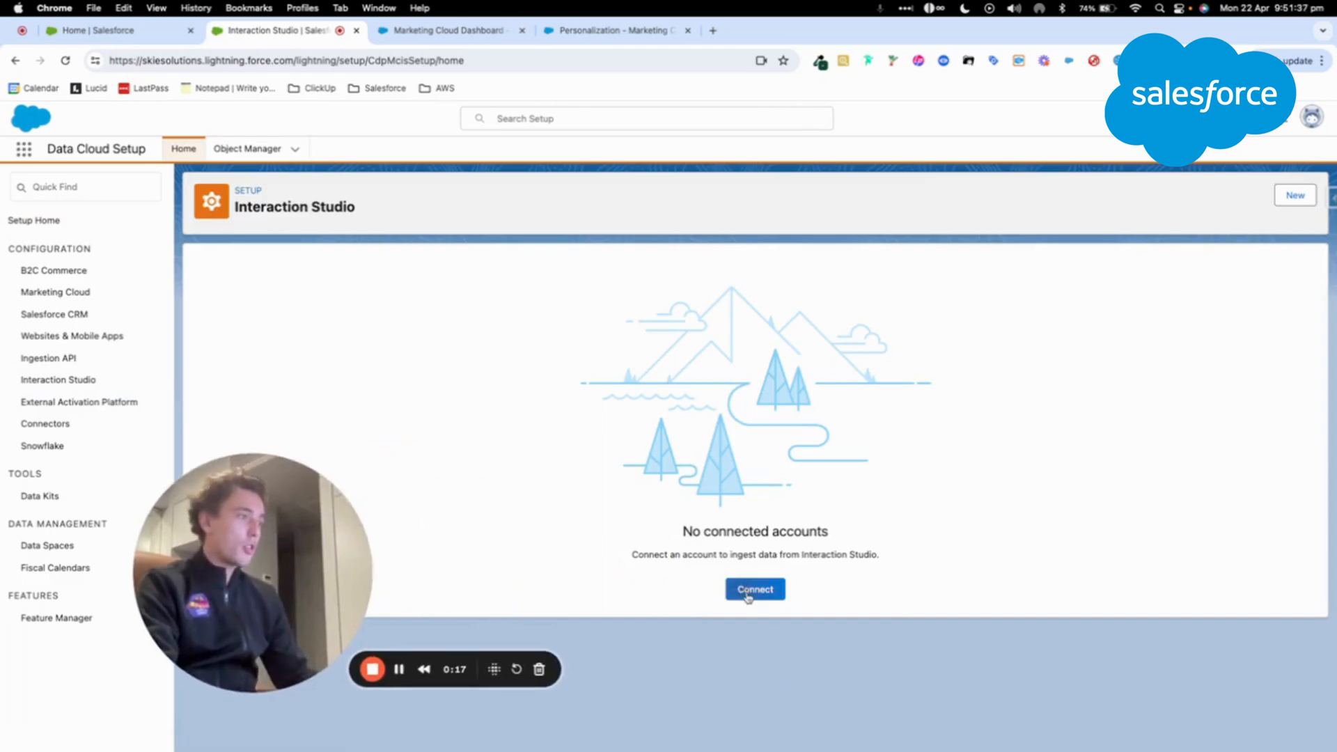
left_click(754, 589)
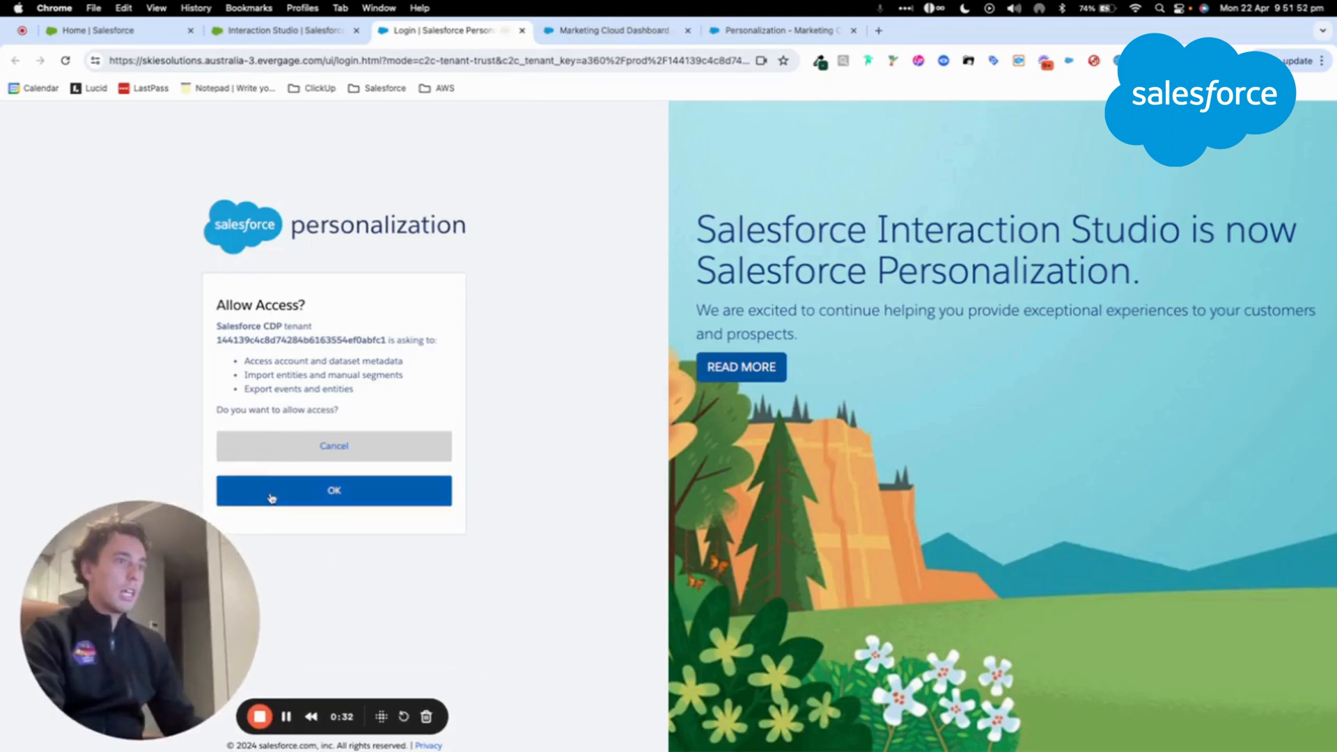
left_click(333, 490)
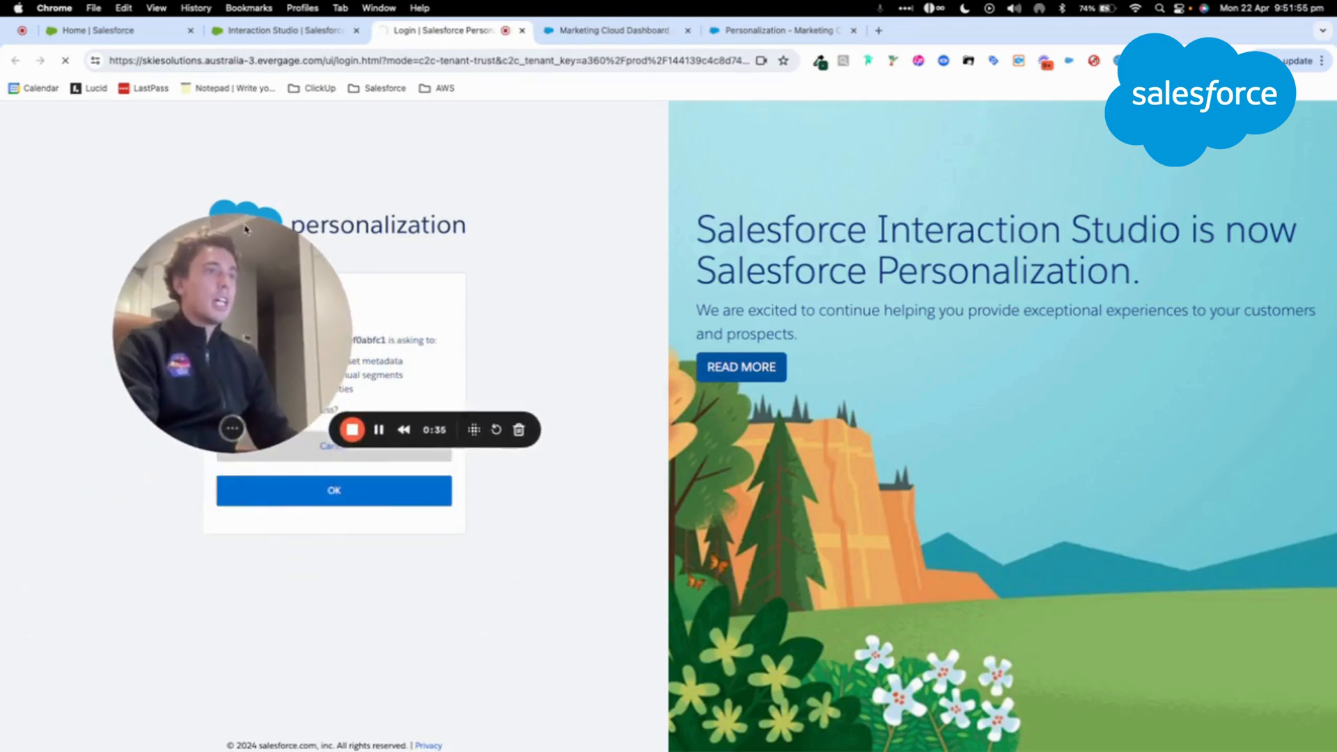
left_click(333, 490)
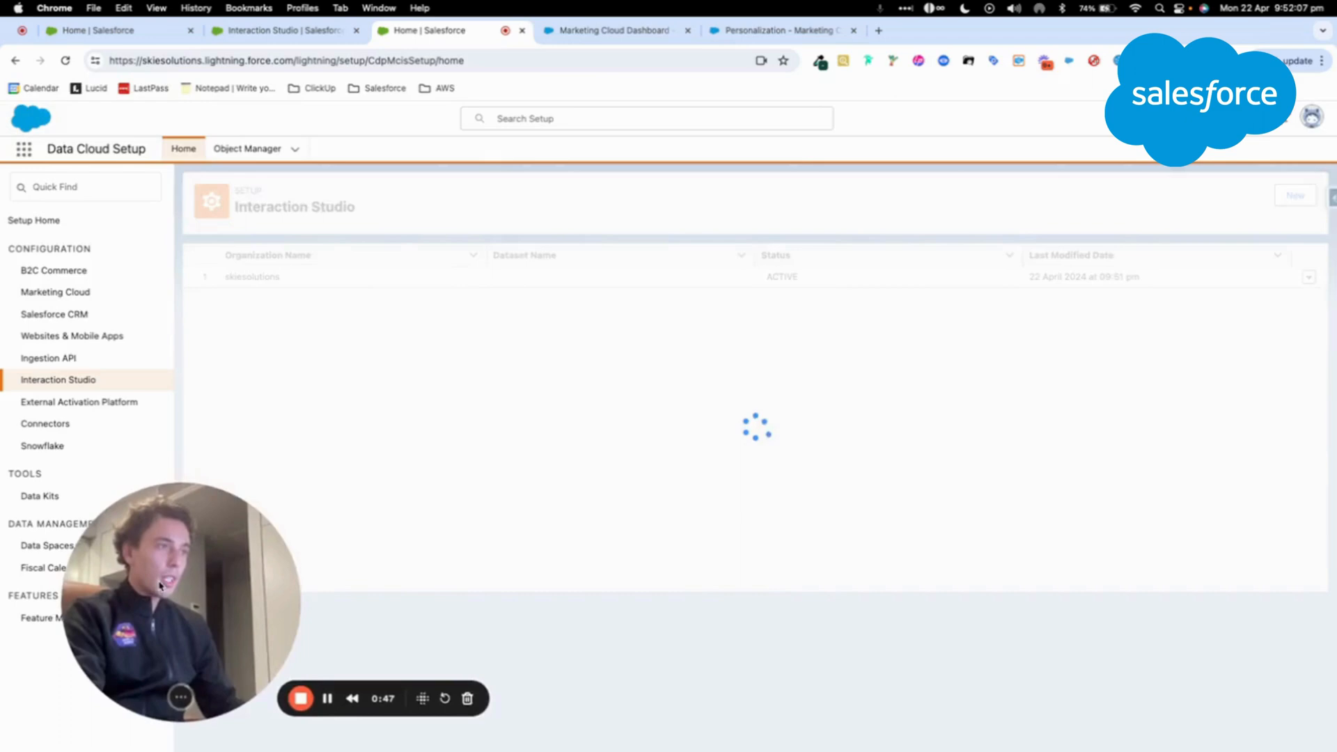
Add Arthur's Dataset to the skiesolutions connection, save it, and switch to the Data Cloud app.
left_click(1295, 195)
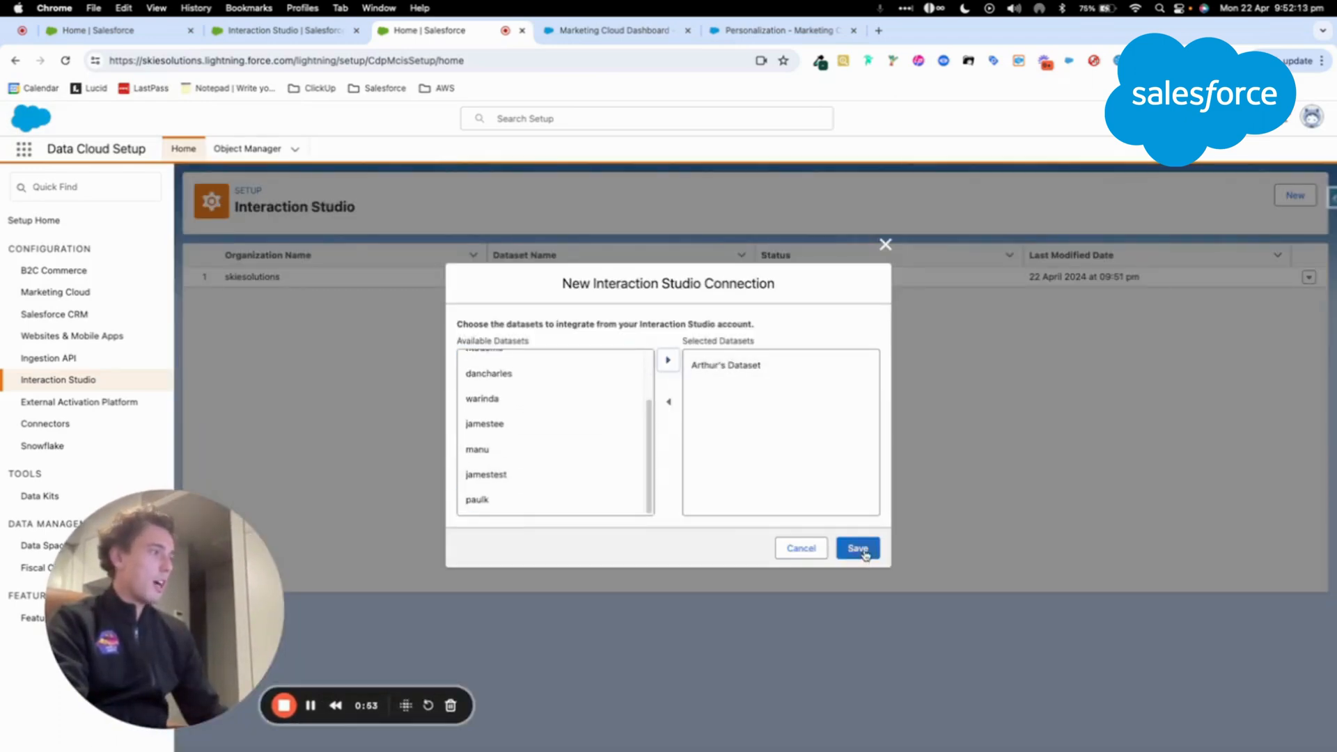
left_click(857, 547)
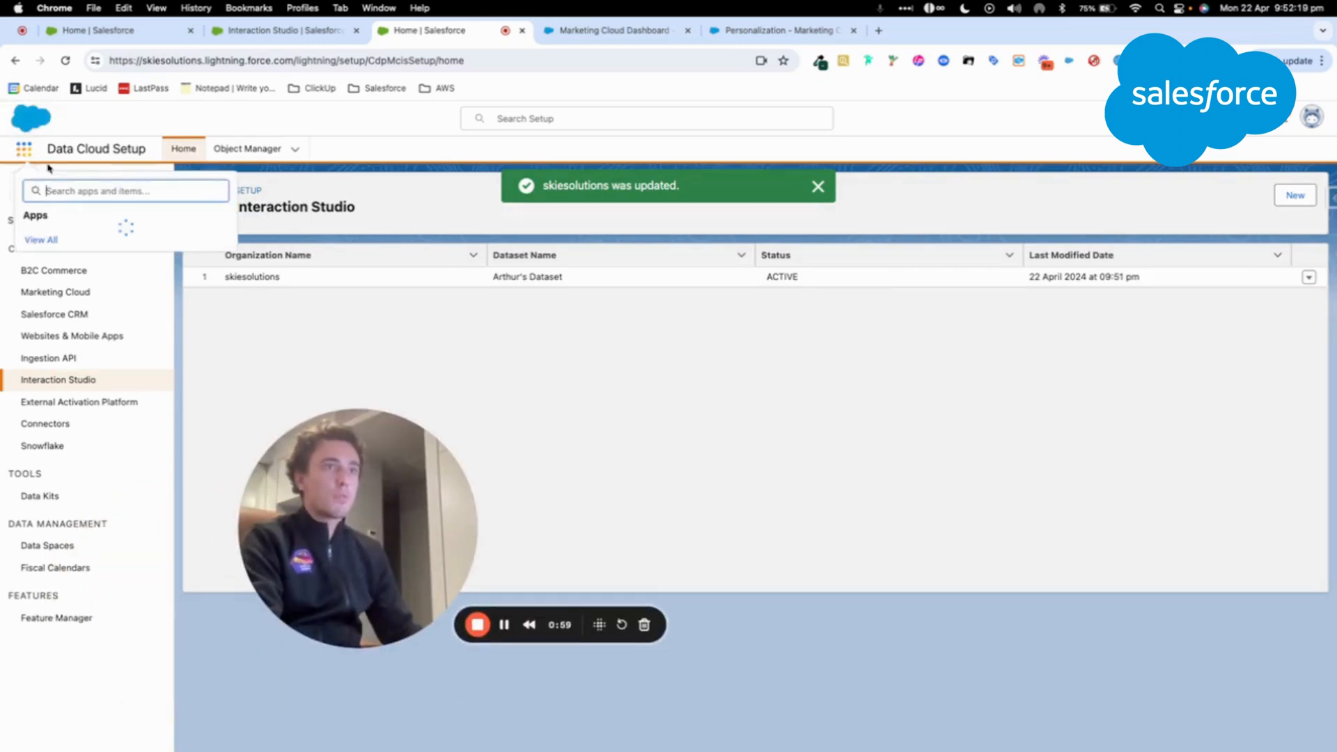
left_click(776, 30)
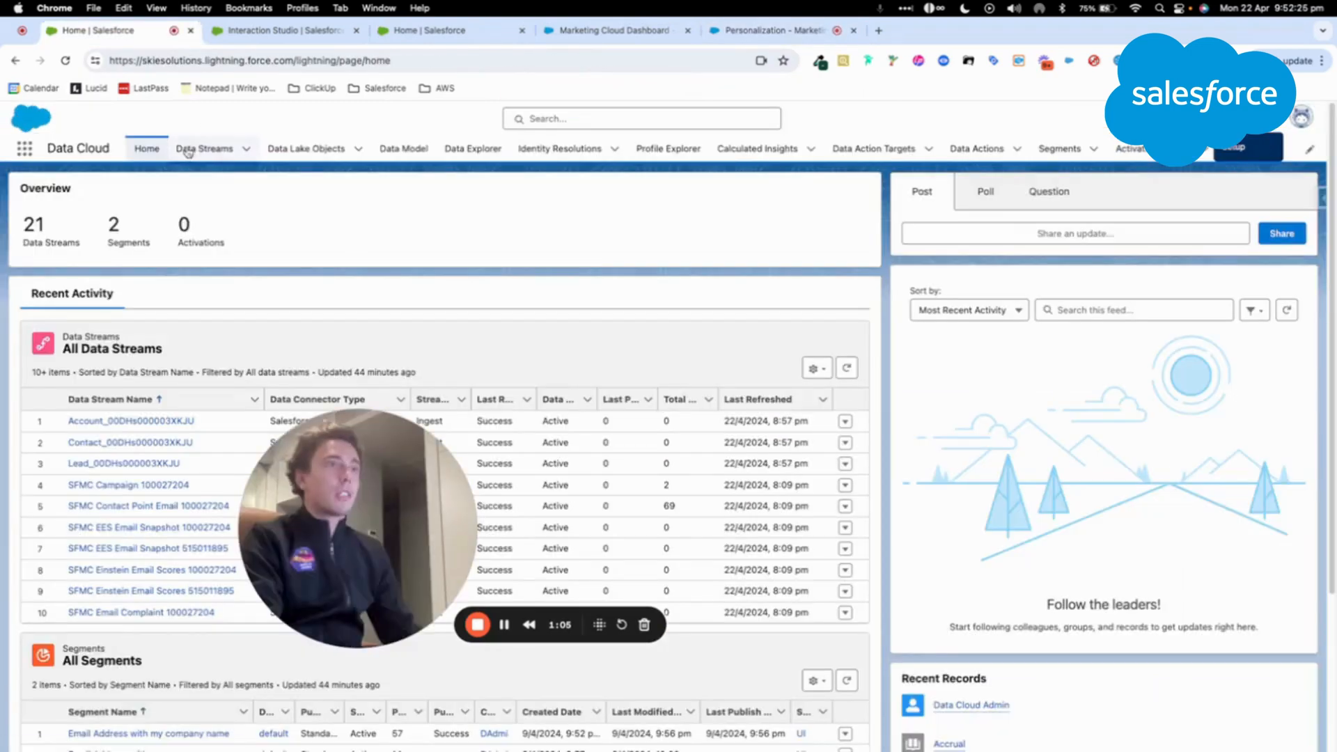
Start a new Interaction Studio data stream using Arthur's Dataset as the source.
left_click(203, 148)
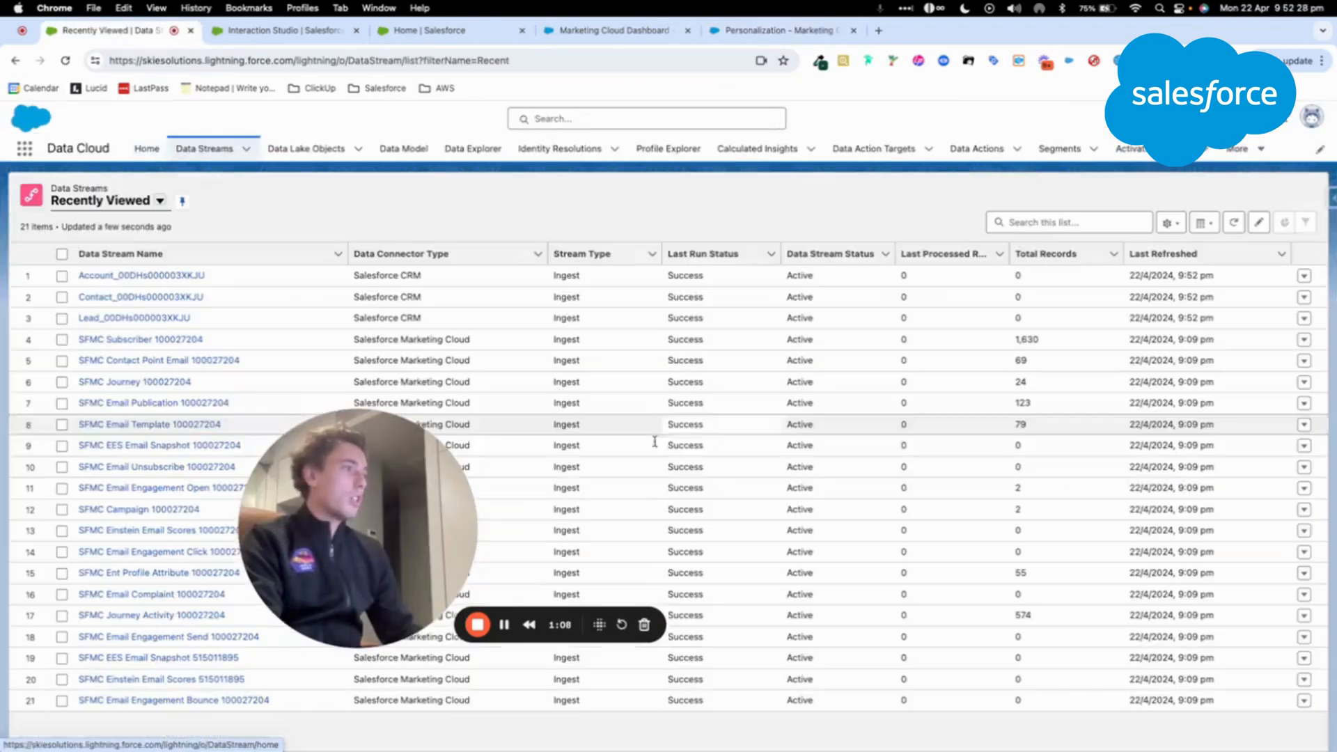
left_click(1105, 195)
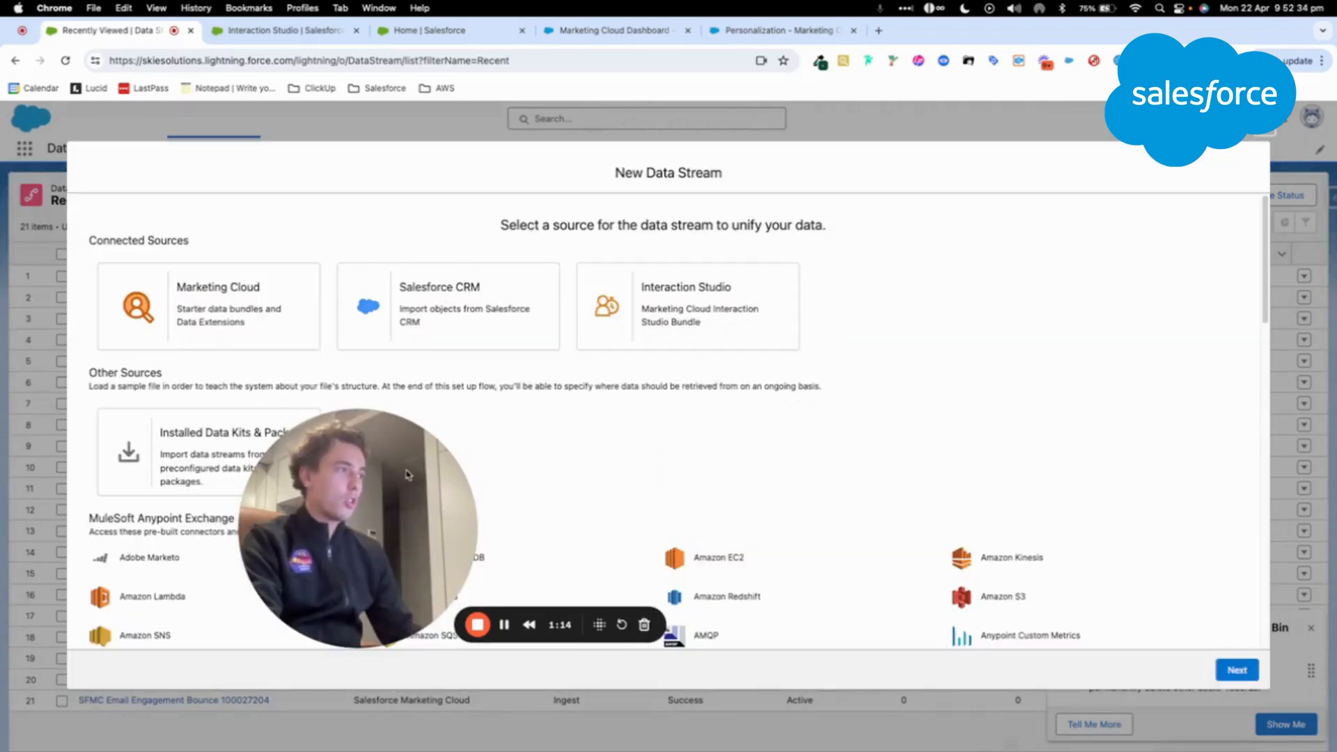
left_click(687, 305)
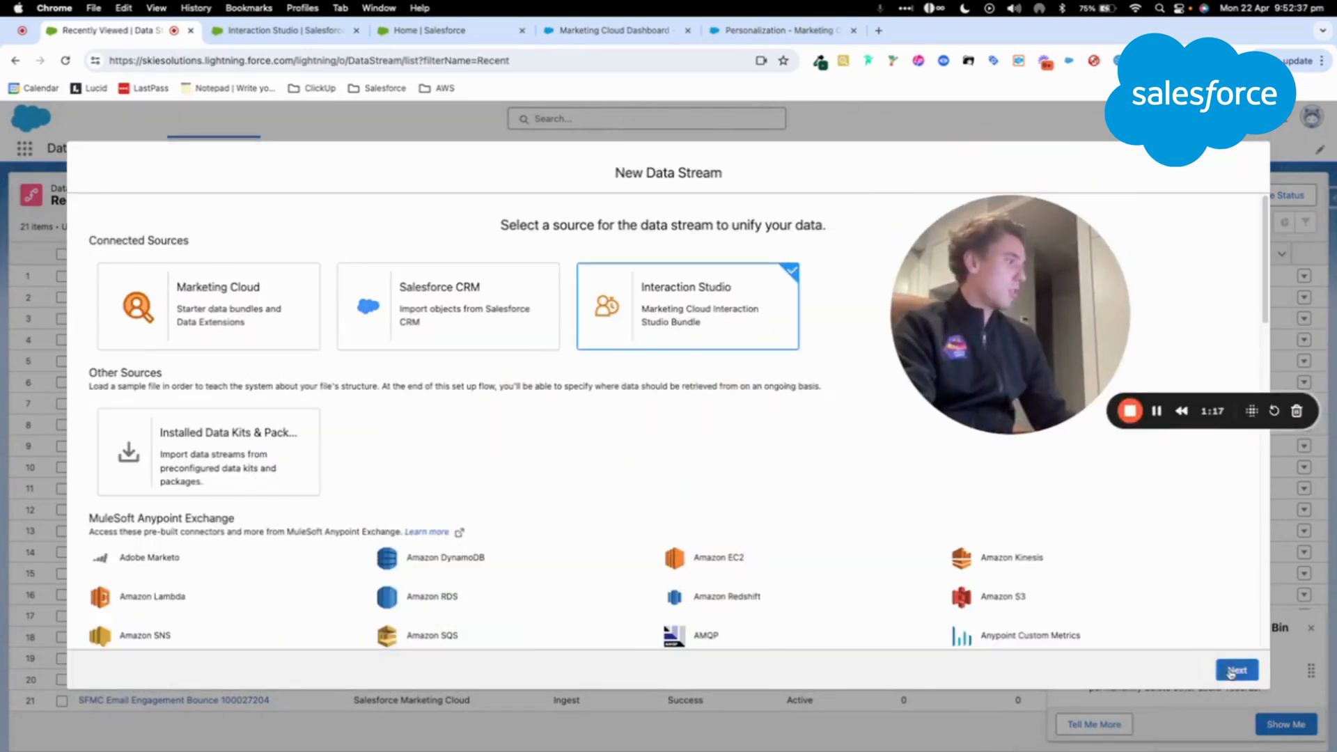
left_click(1236, 670)
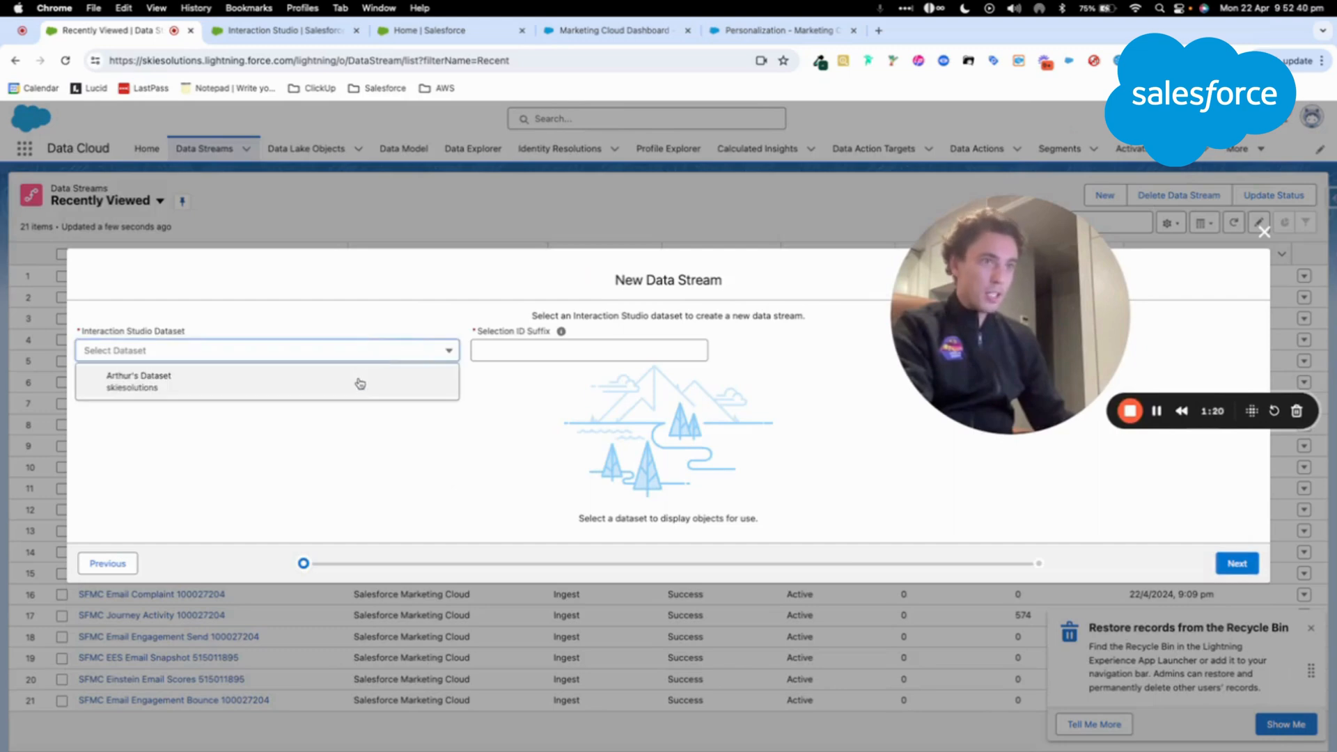
left_click(138, 381)
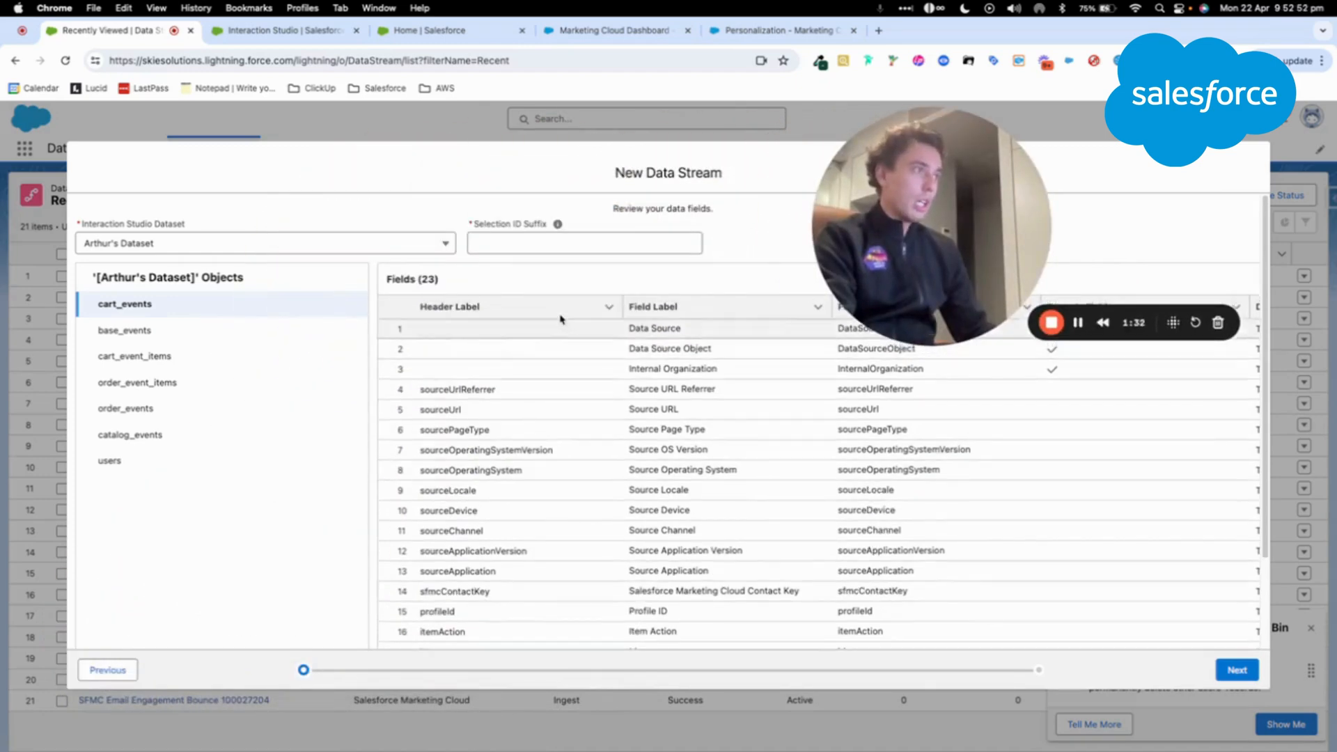
Suffix the stream objects with 'Personalization', deploy the seven streams, and view the Personalization dashboard.
left_click(584, 242)
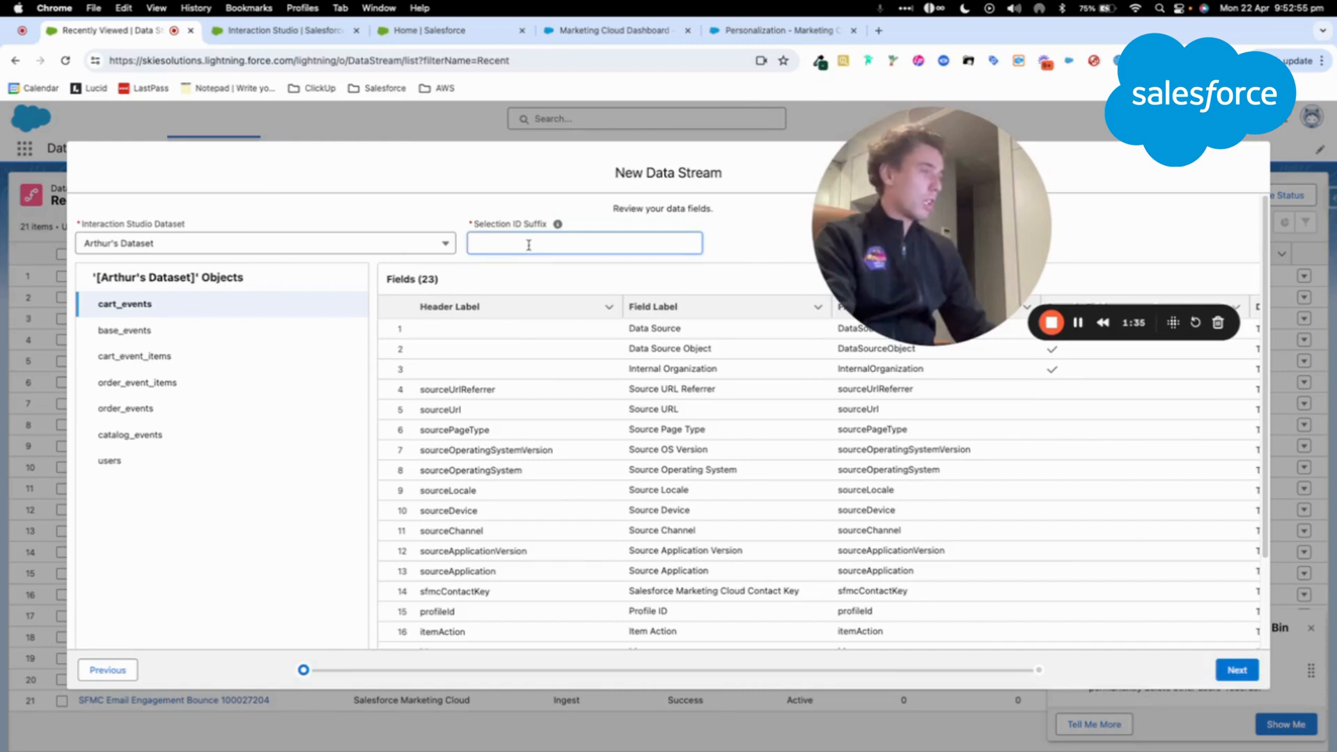
type("Personal")
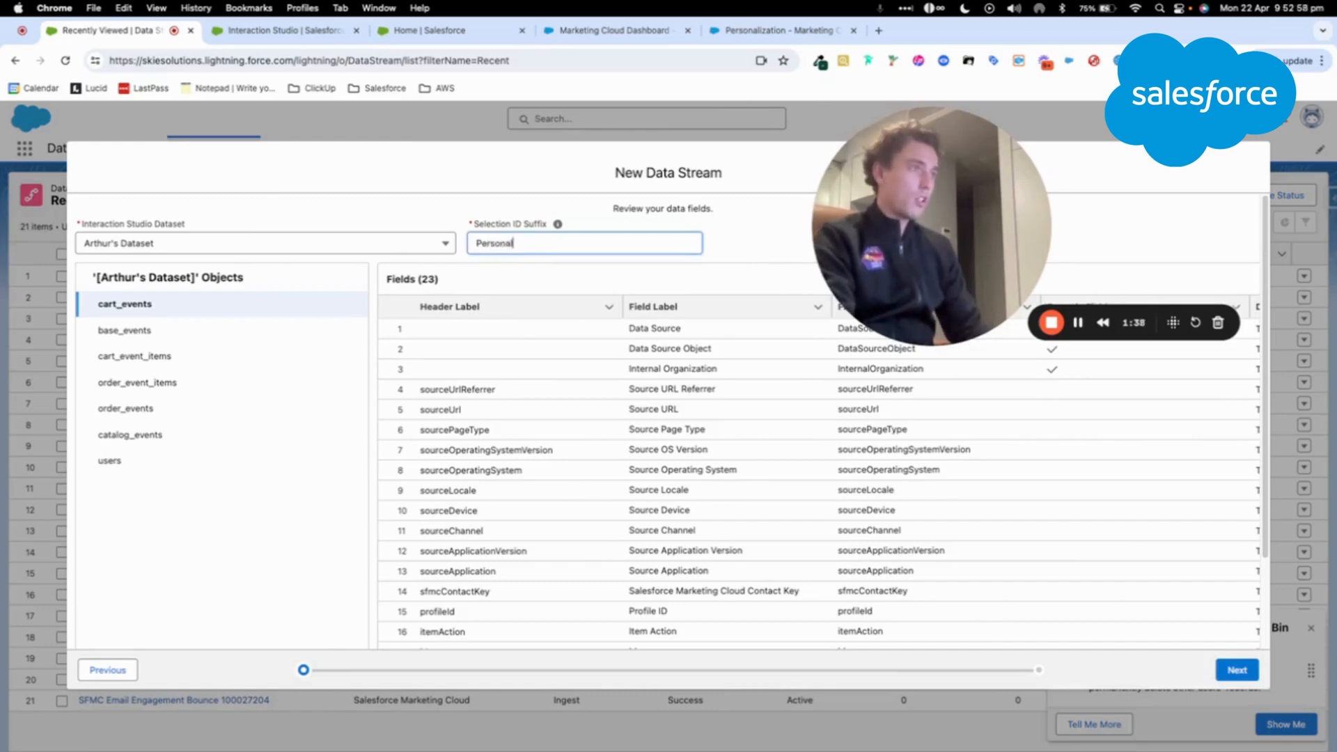
type("ization")
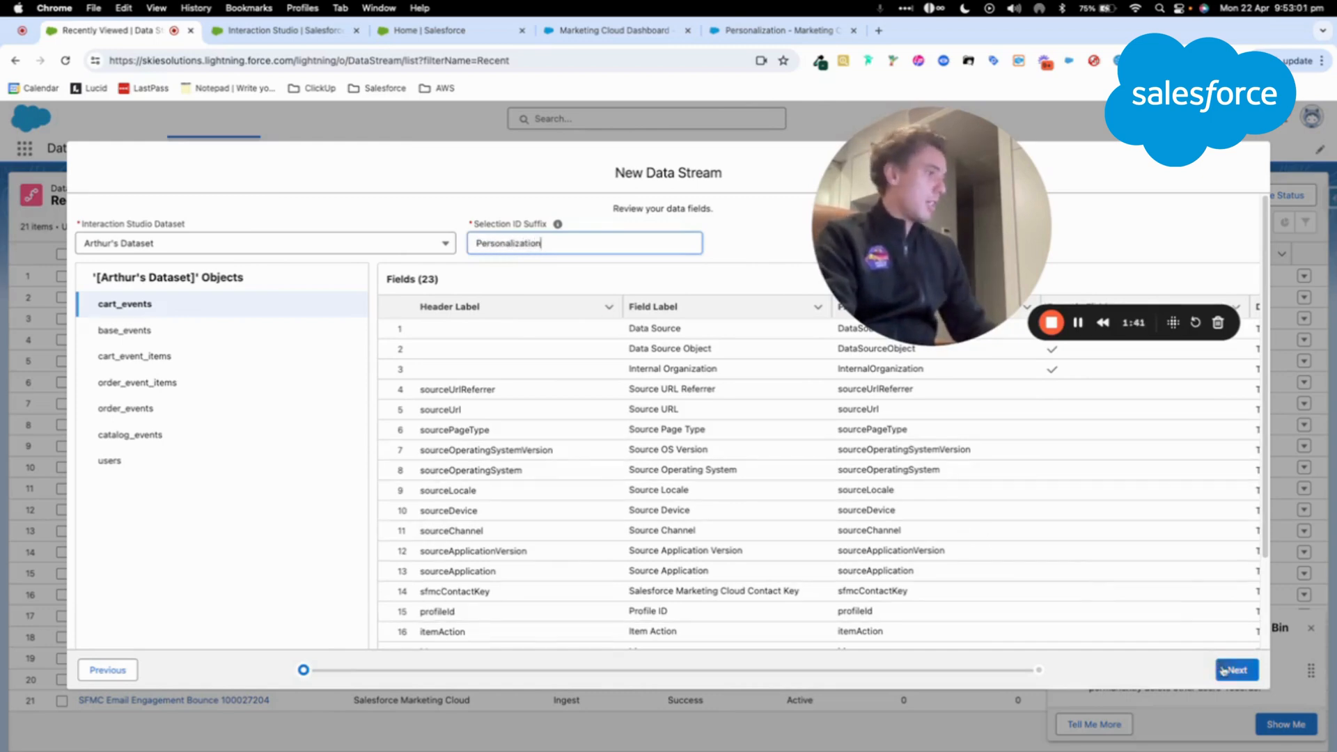
left_click(1235, 670)
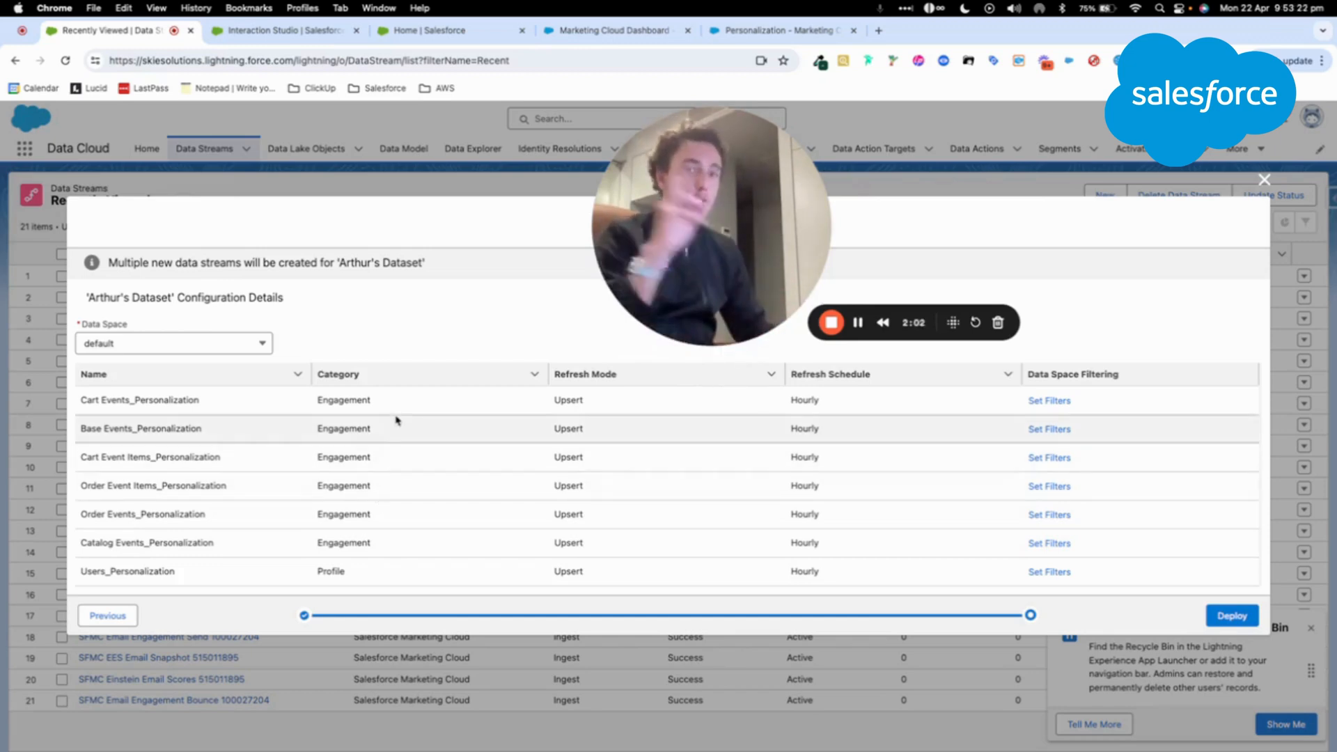
mouse_move(784, 495)
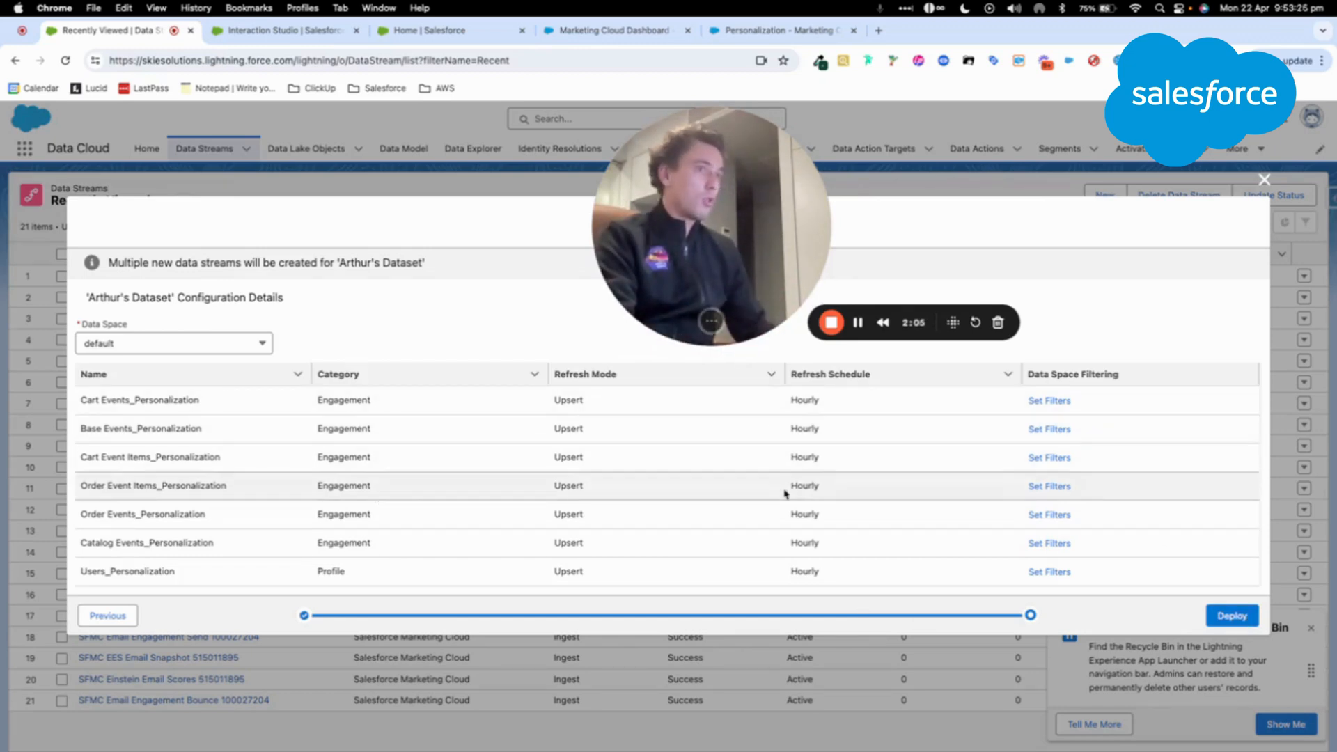
left_click(1231, 615)
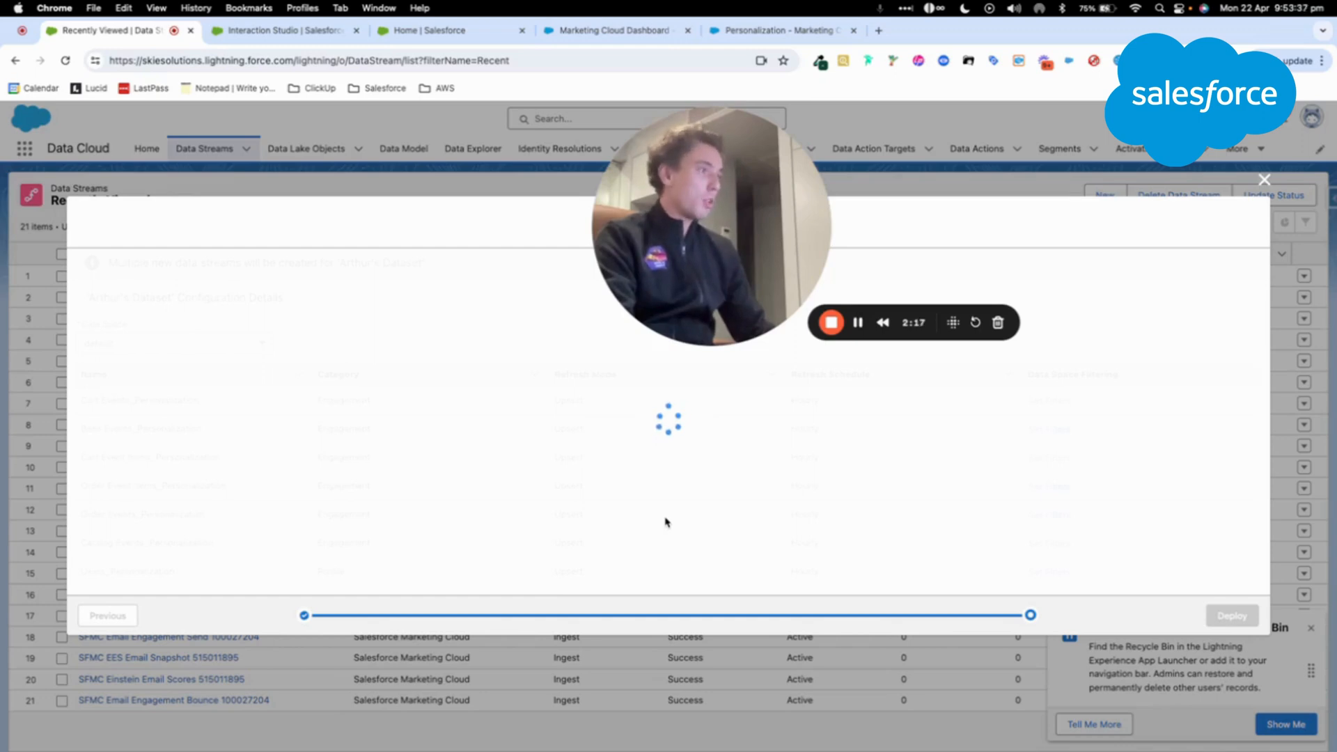
left_click(777, 30)
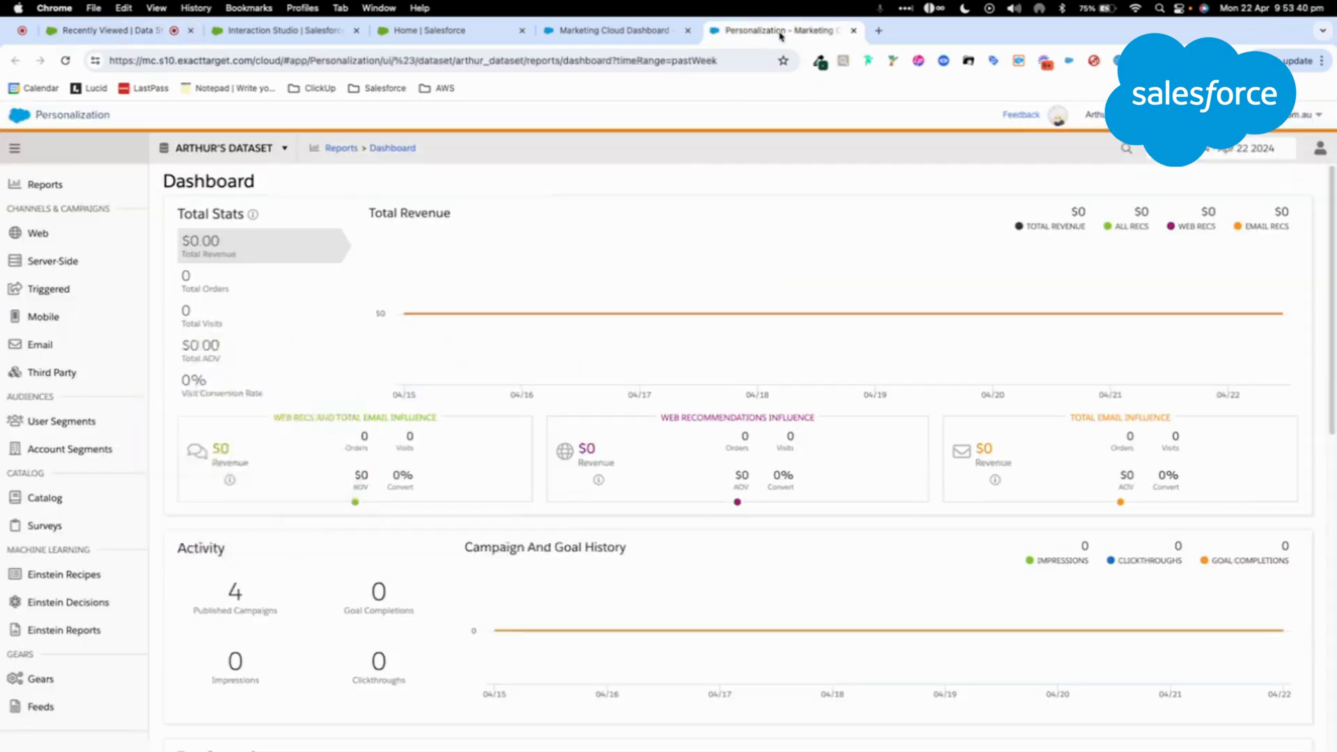
Review Catalog and Profile Objects settings in Personalization, then return to the Data Cloud Interaction Studio setup.
left_click(45, 499)
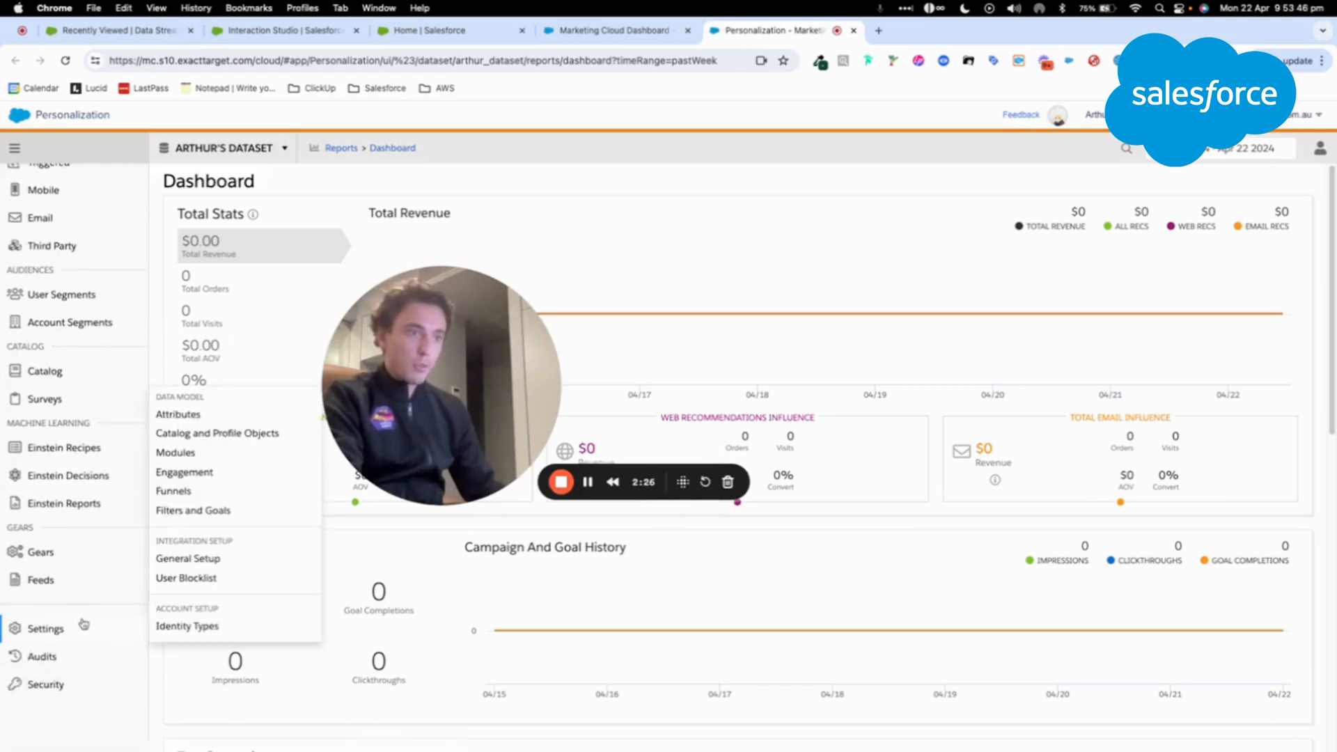
left_click(217, 433)
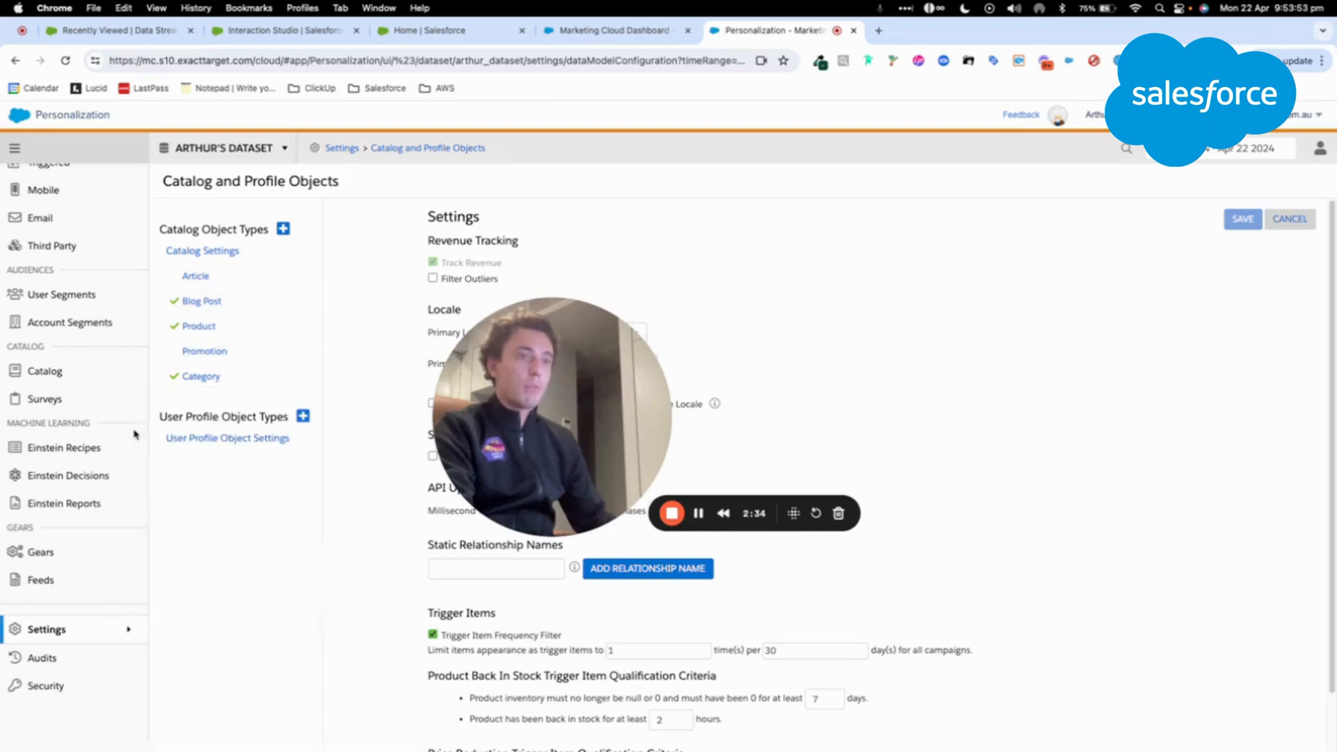
left_click(285, 30)
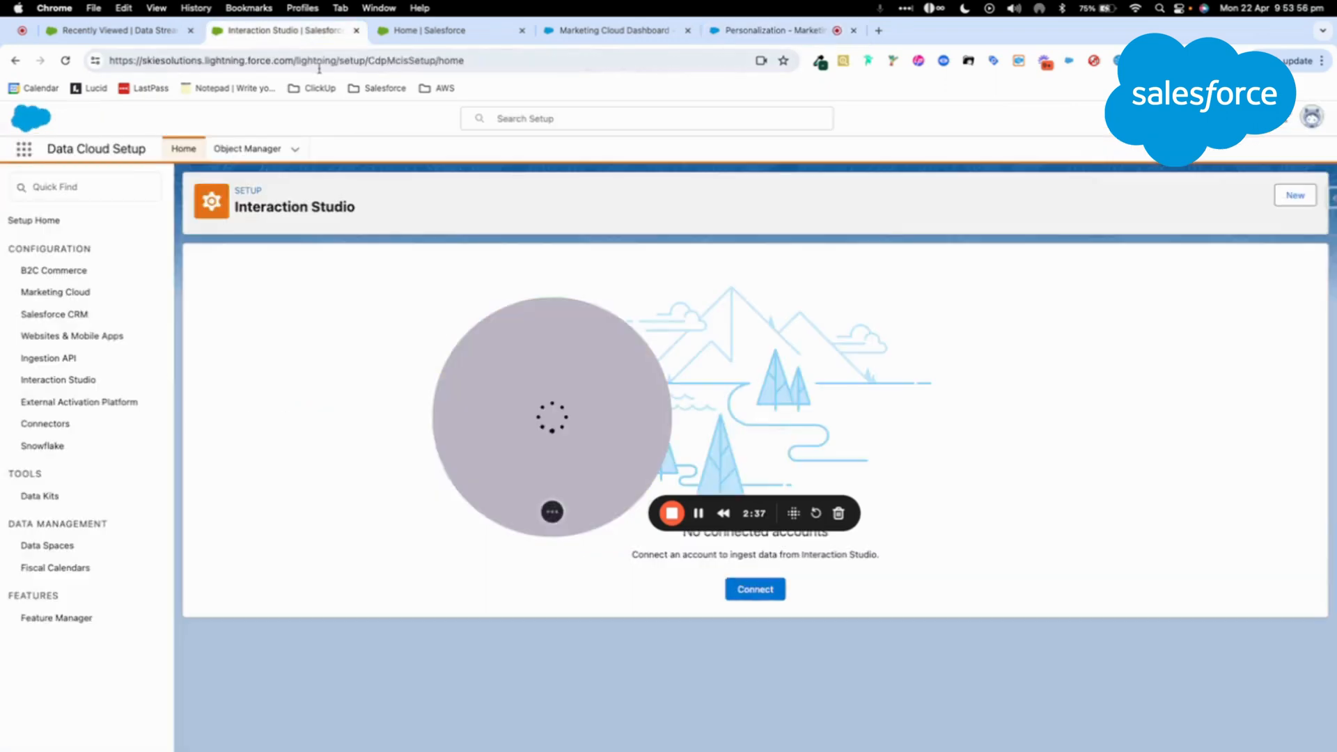
Finish deploying the seven Personalization data streams and return to the Data Streams list.
left_click(23, 149)
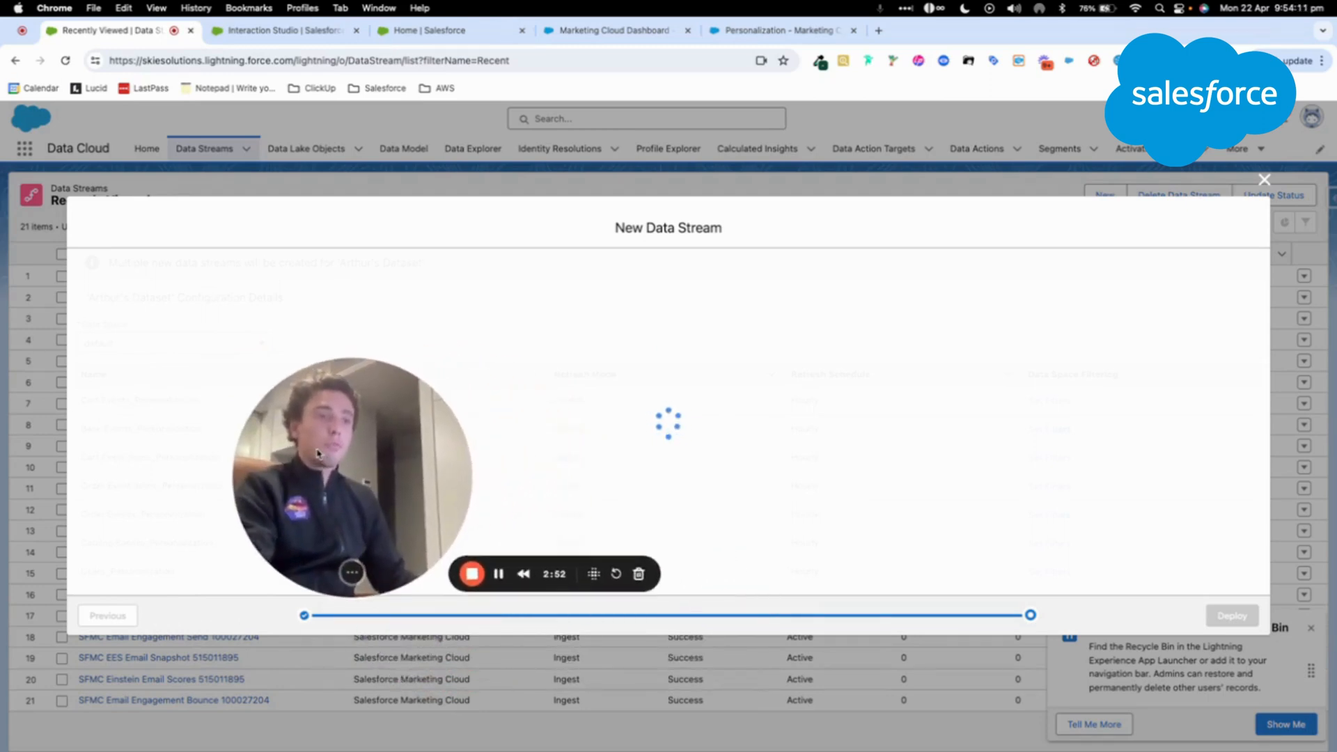
left_click(1232, 615)
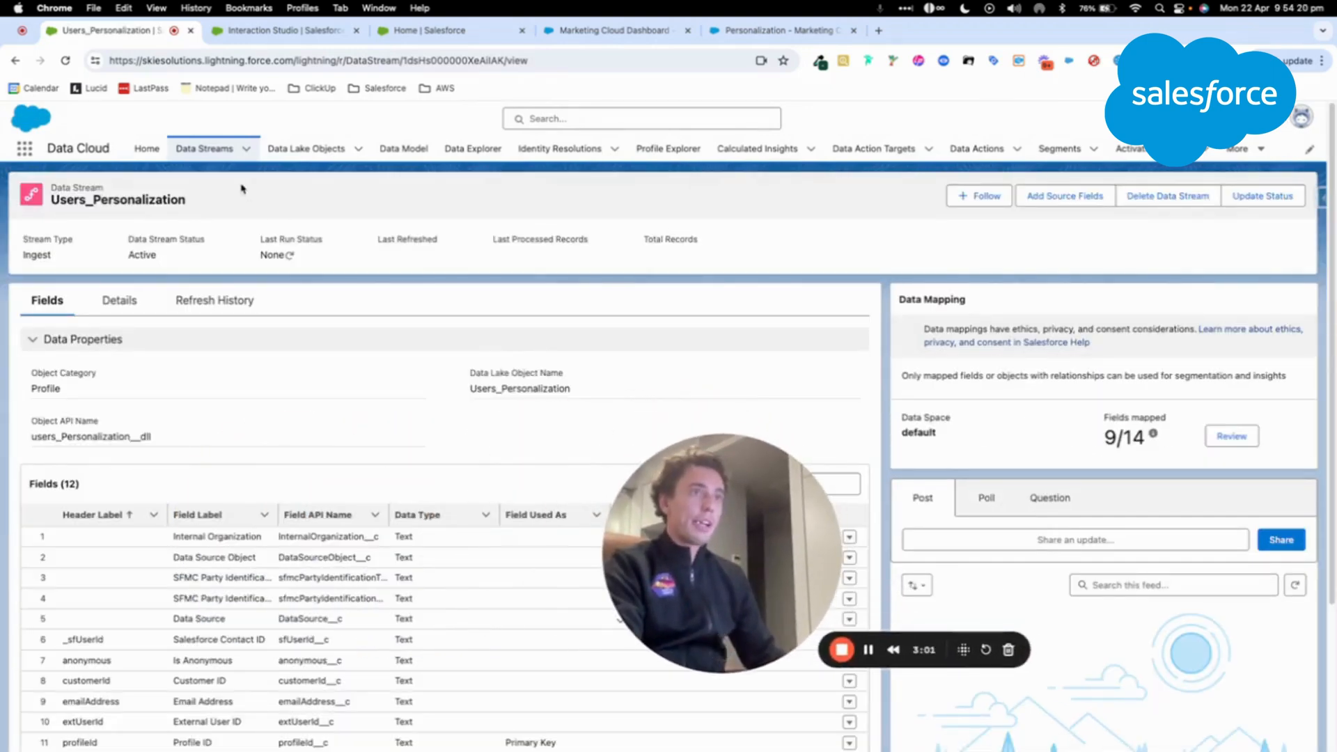
left_click(204, 148)
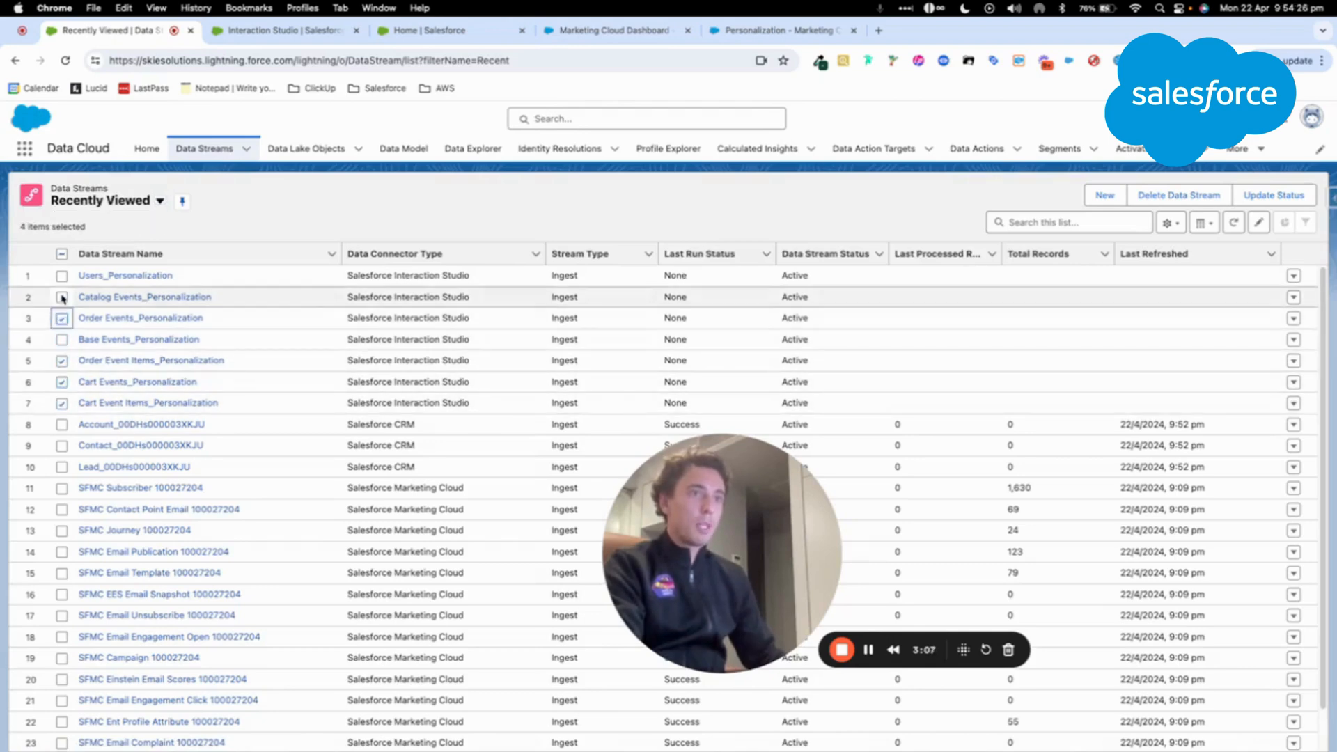
Select the Catalog Events and Base Events streams and open the Users_Personalization stream's mappings.
left_click(62, 274)
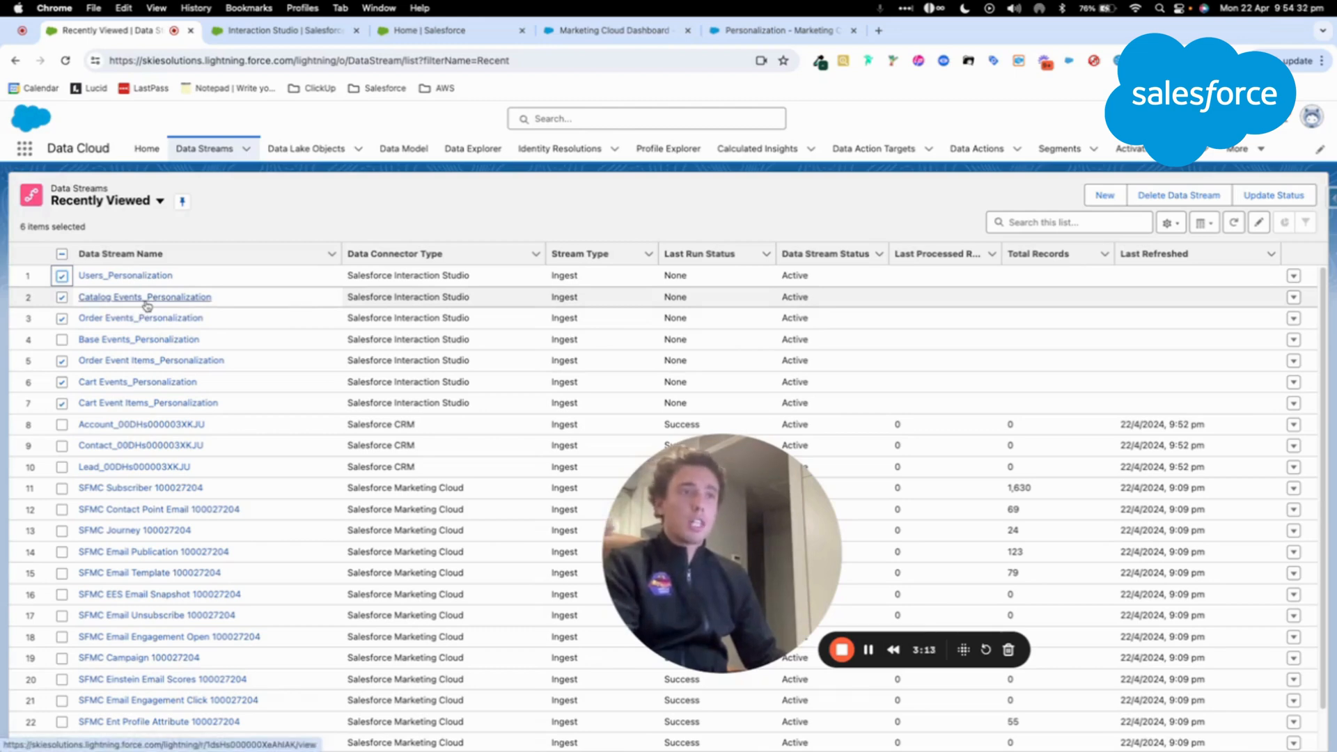
mouse_move(141, 318)
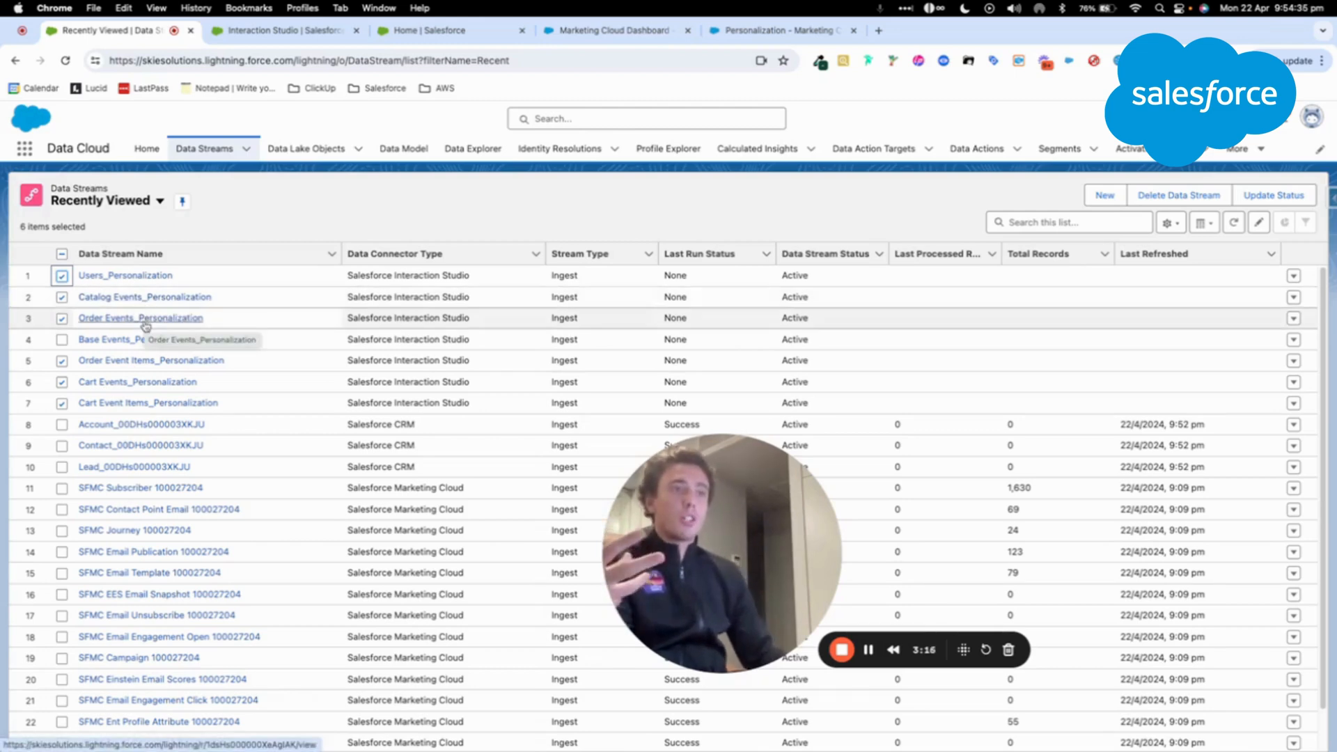
left_click(61, 361)
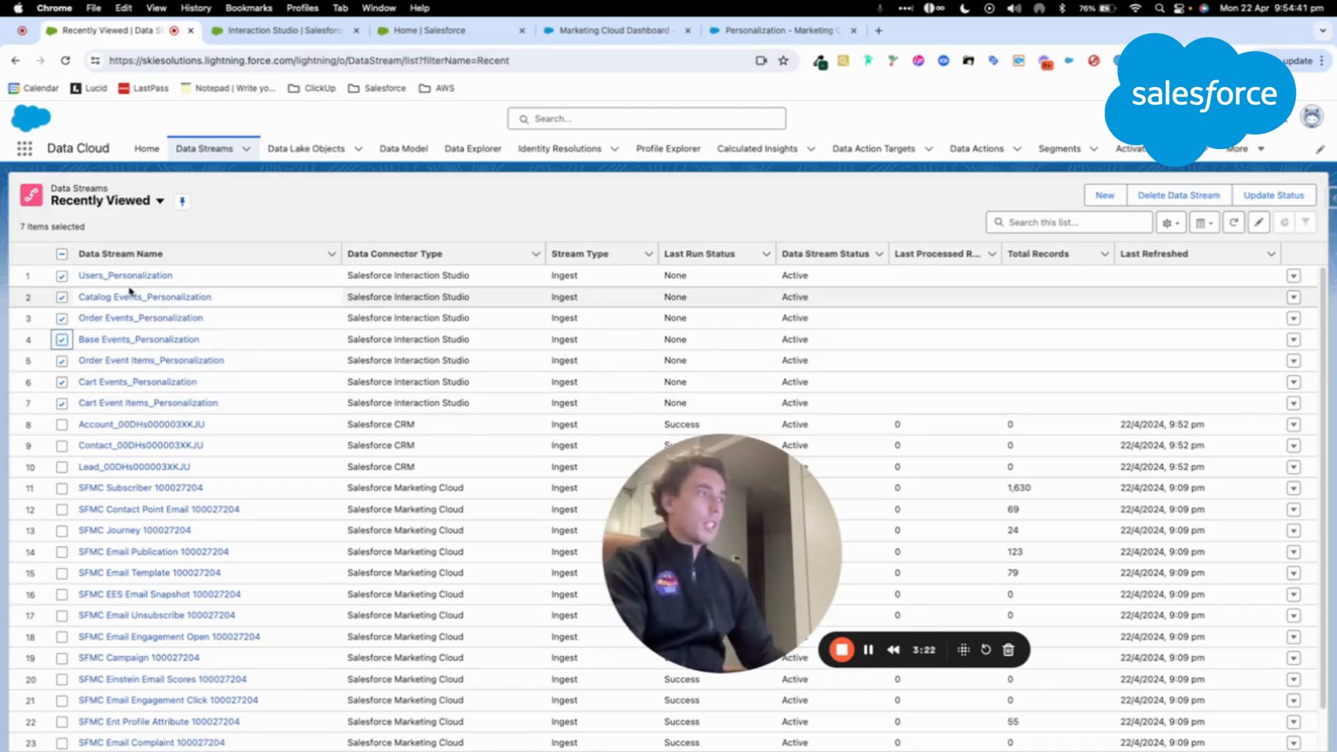
left_click(124, 276)
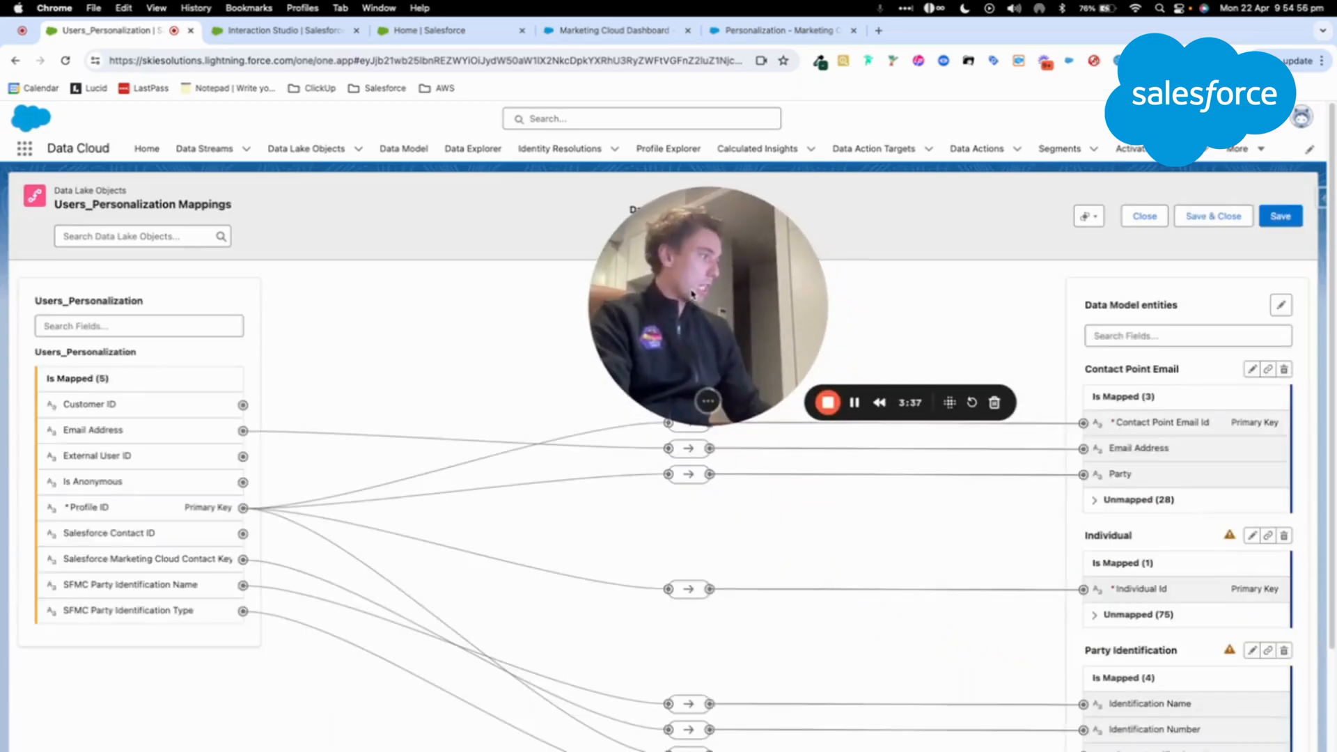
Review the Users_Personalization mappings and show the Data Lake Objects list.
scroll("down", 3)
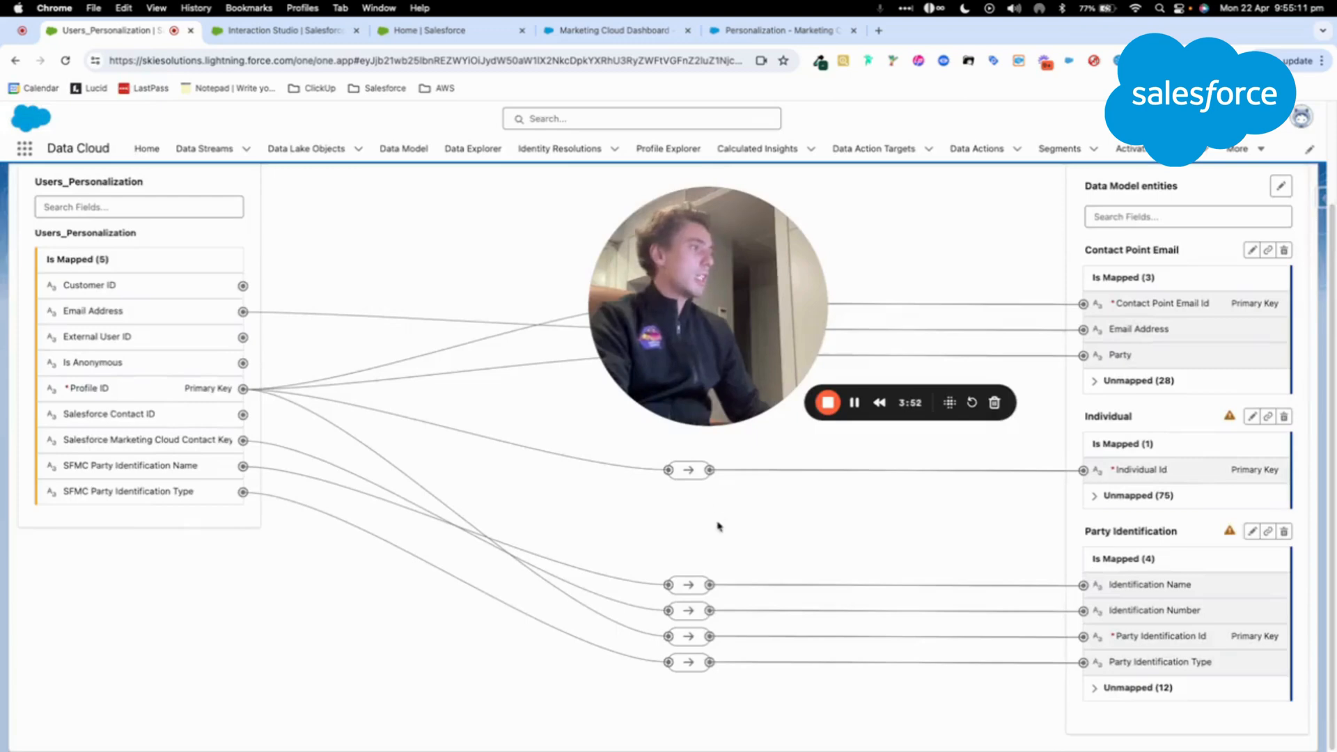
left_click(305, 149)
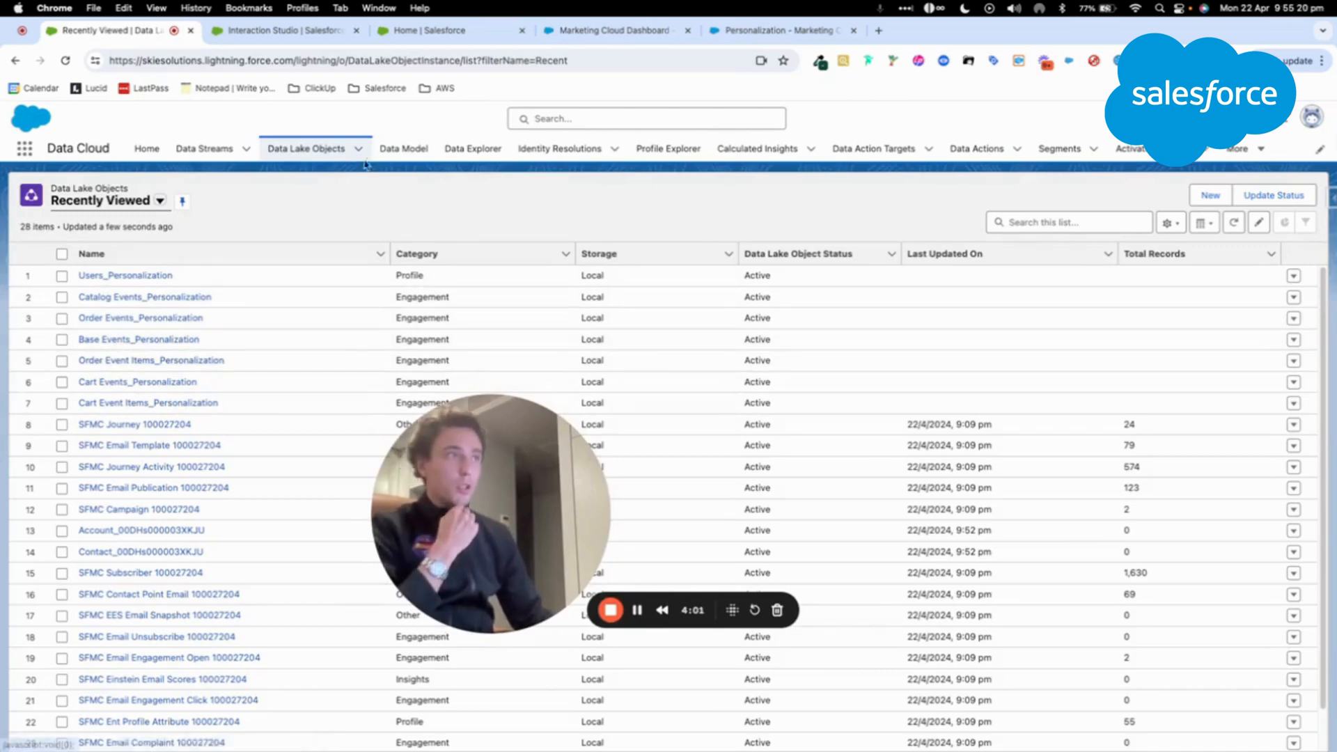
Display the data model objects as a graph and highlight the Individual object's relationships.
left_click(404, 149)
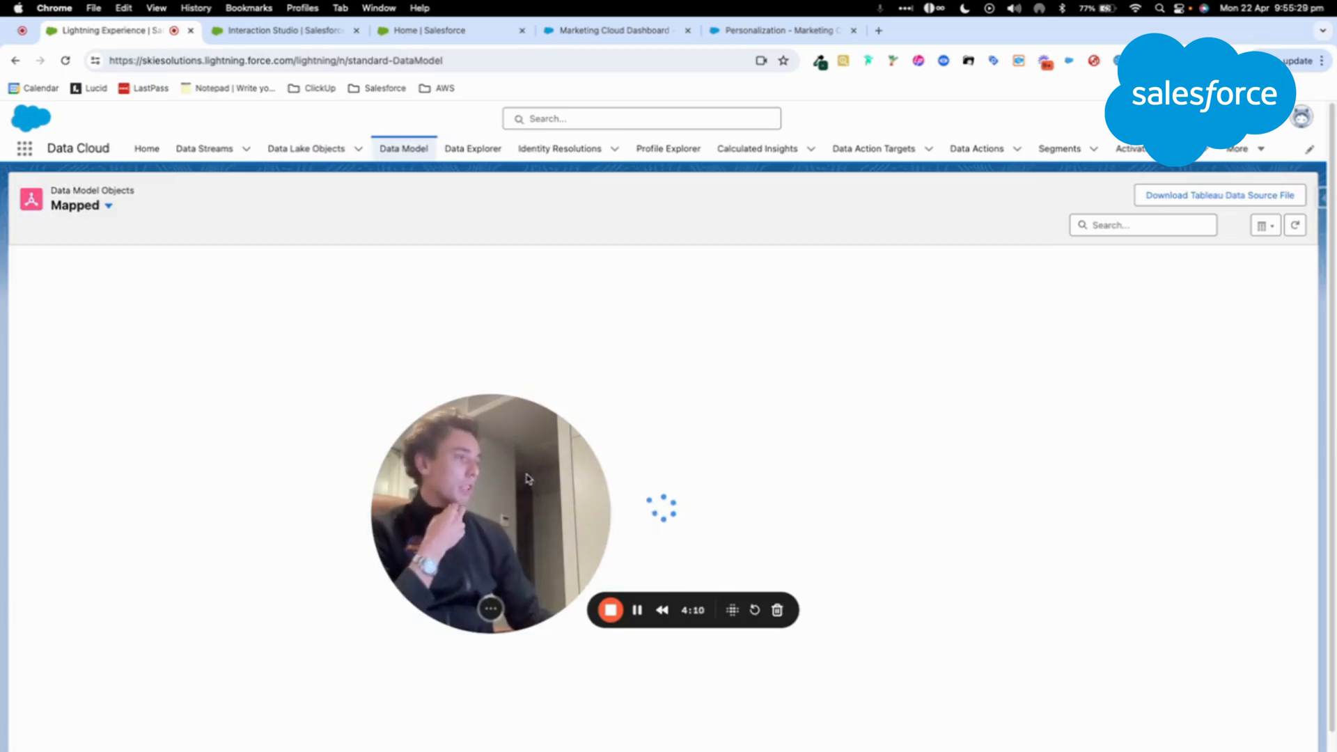
left_click(1265, 225)
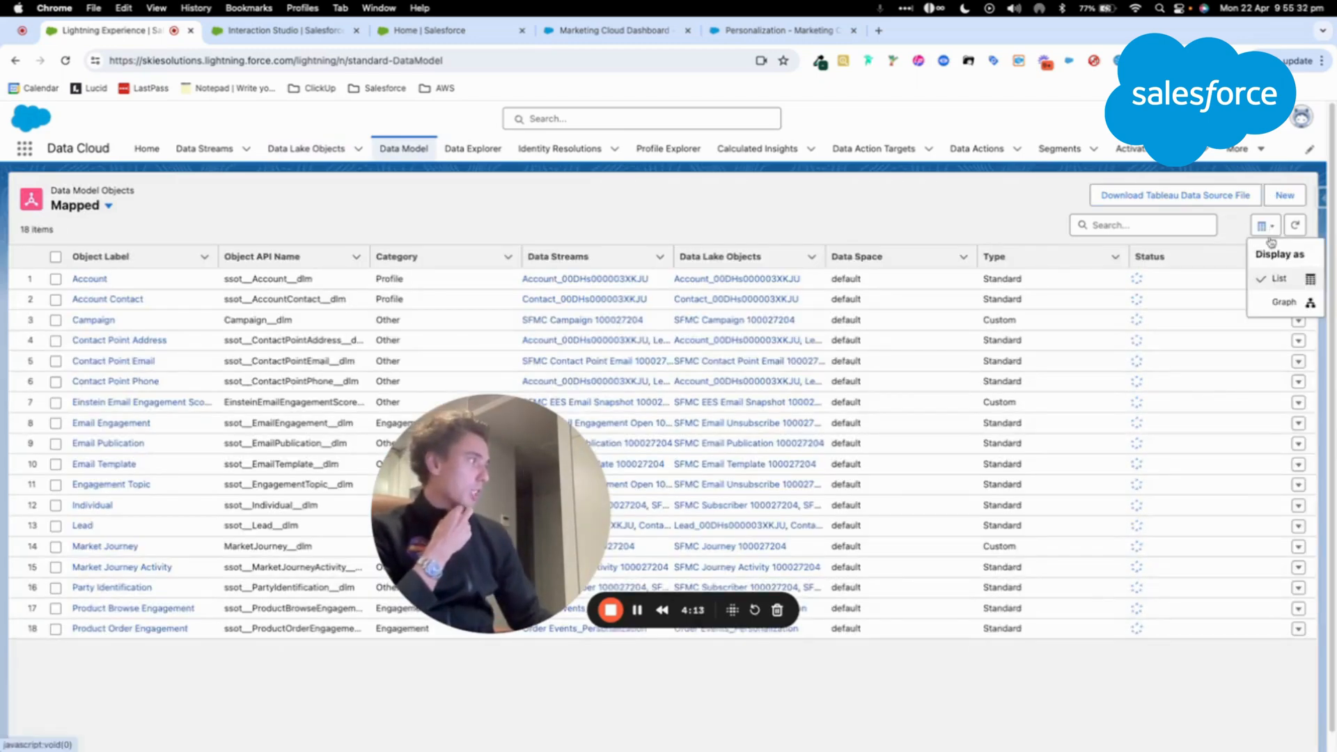
left_click(1283, 302)
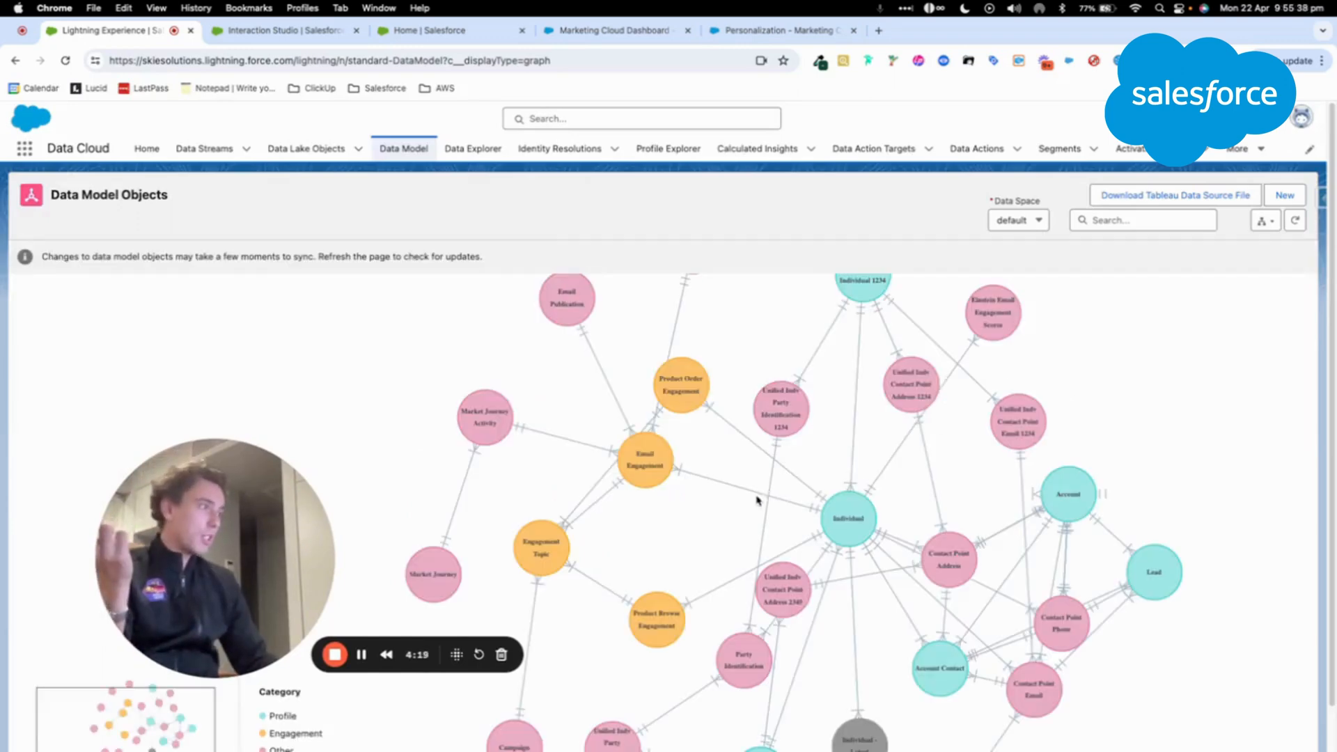
left_click(847, 519)
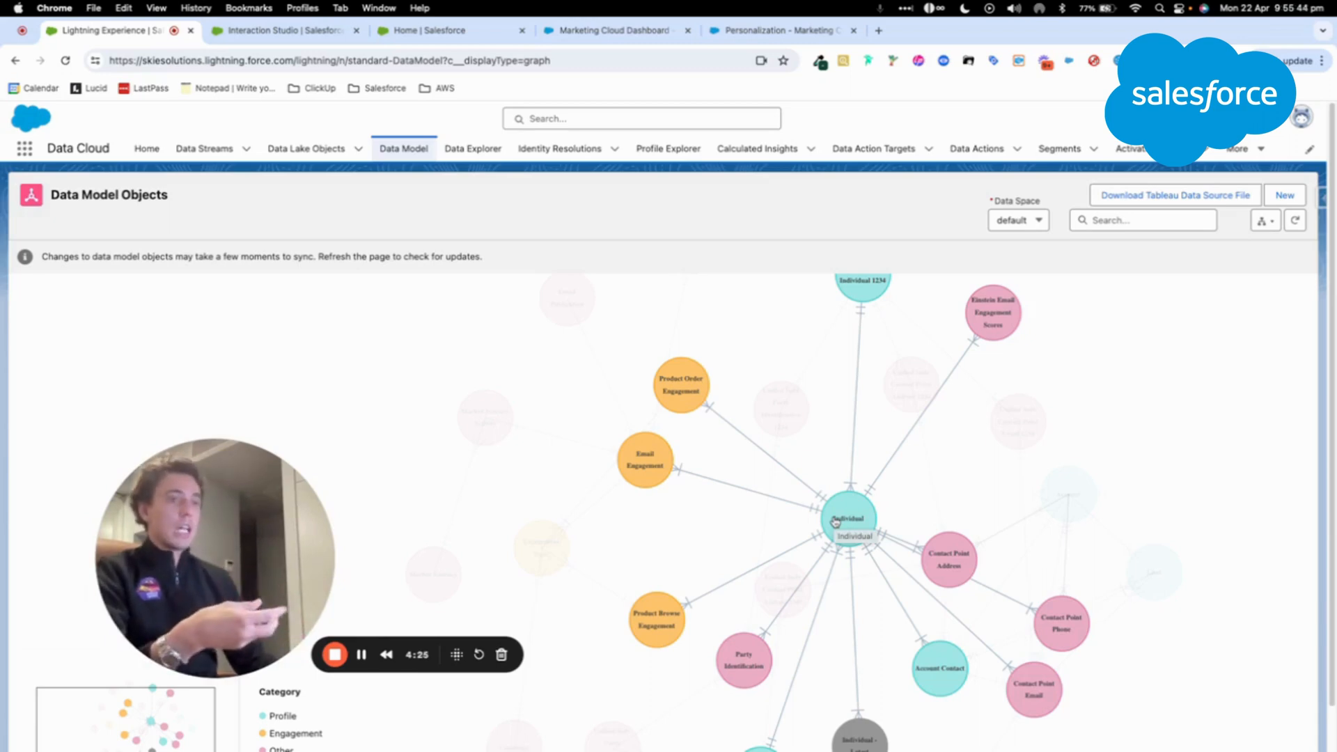
Show the Segments list with its two email-address segments.
left_click(1059, 149)
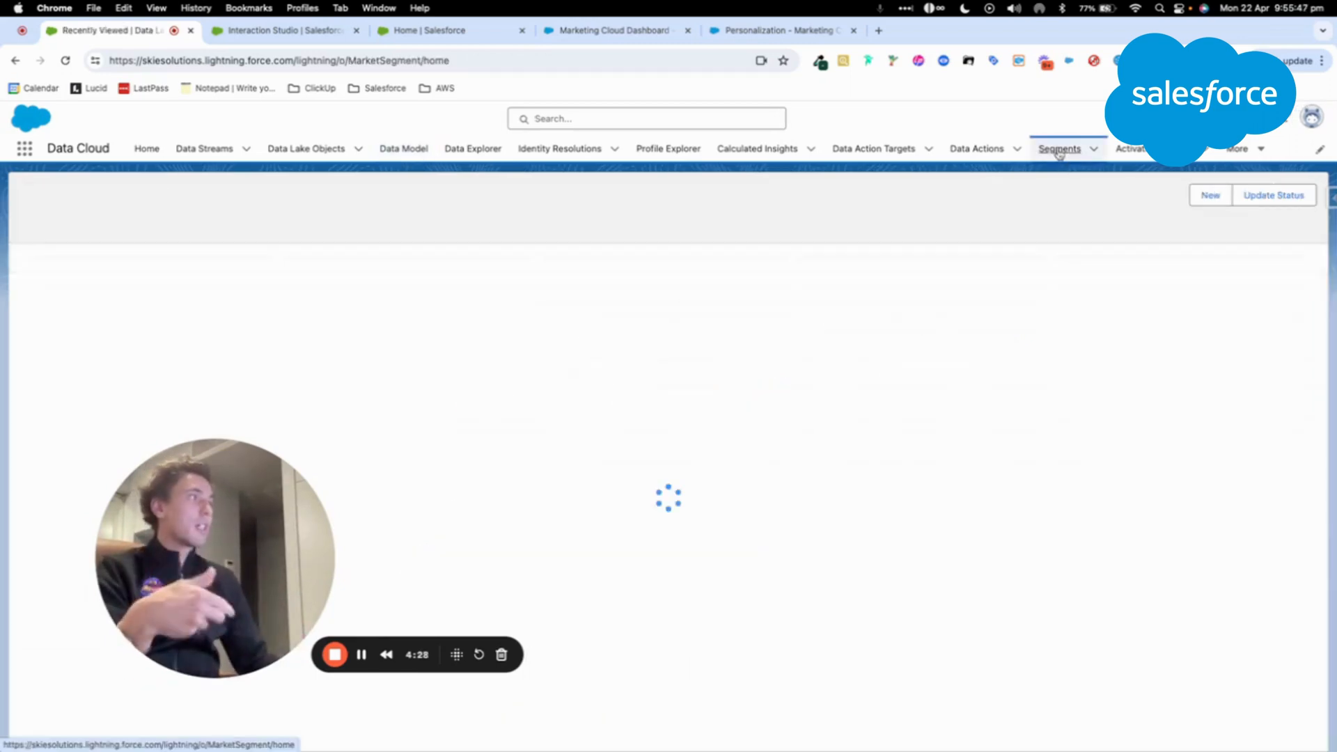
left_click(1059, 149)
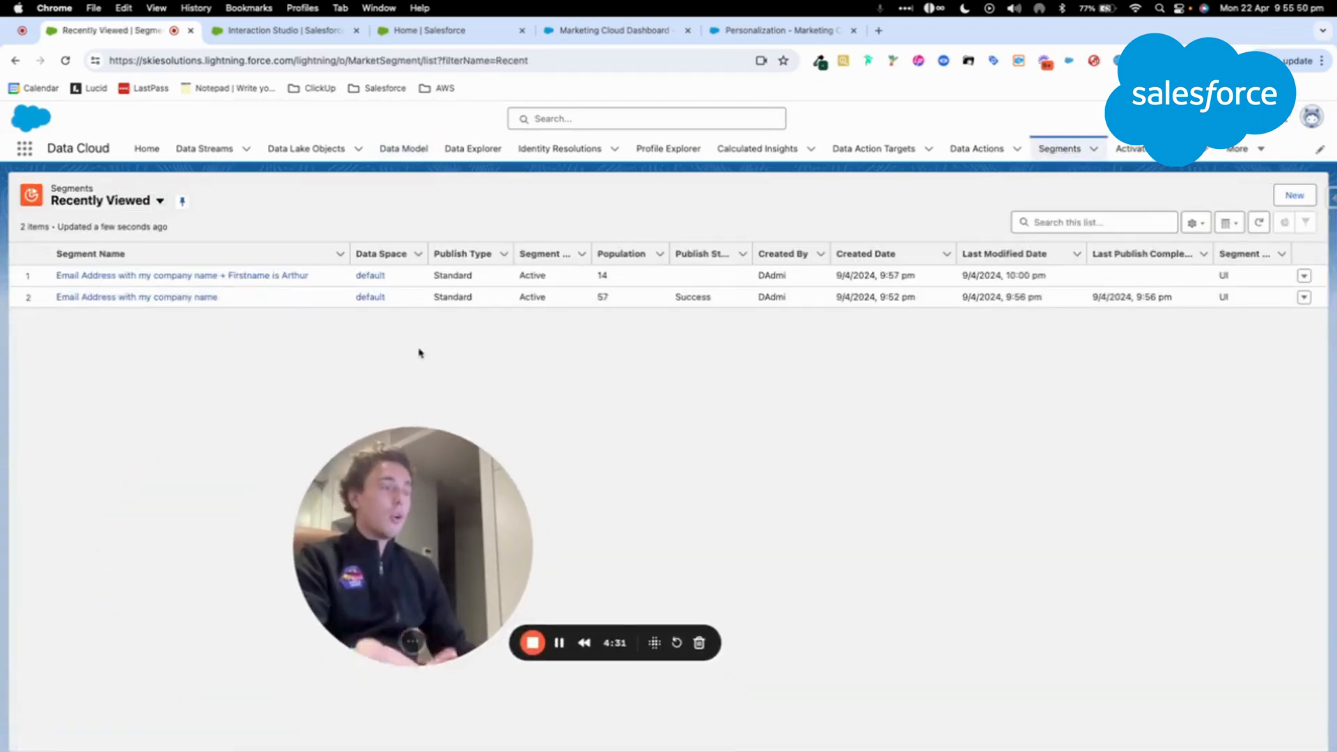